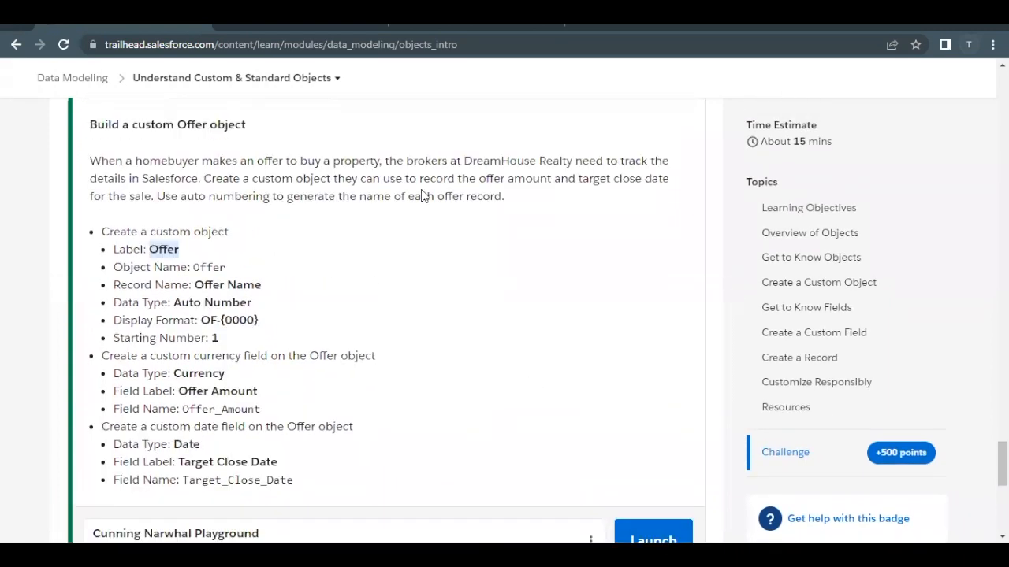
Go to the Trailhead playground org and enter Setup from the gear menu
{"action": "left_click", "coordinate": [651, 539]}
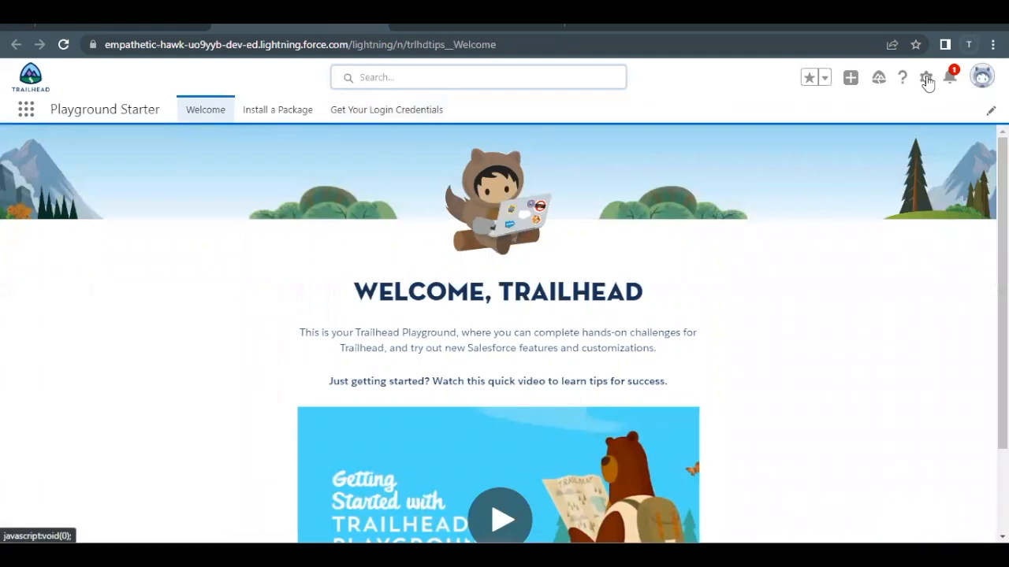
{"action": "left_click", "coordinate": [925, 77]}
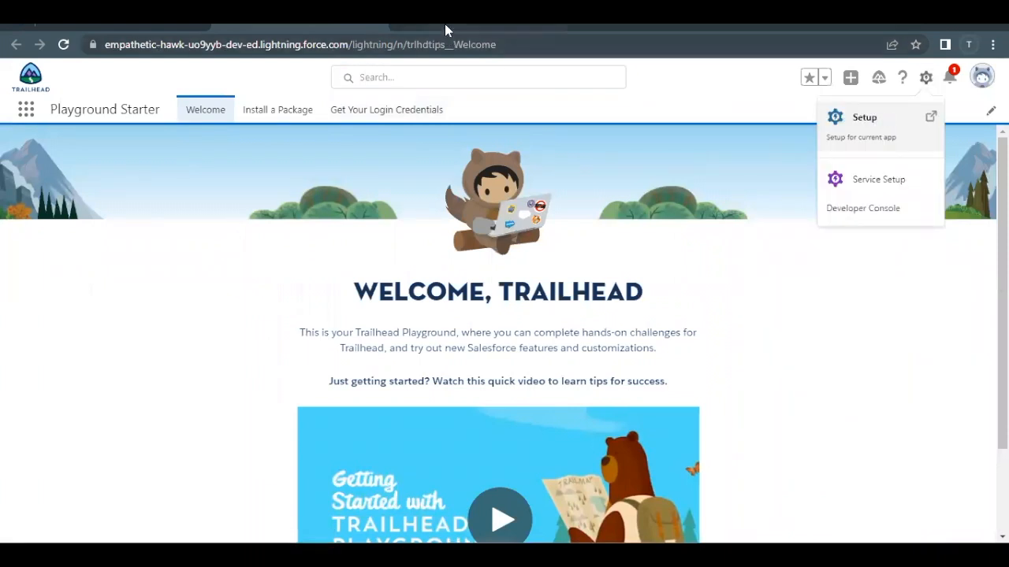
{"action": "left_click", "coordinate": [863, 117]}
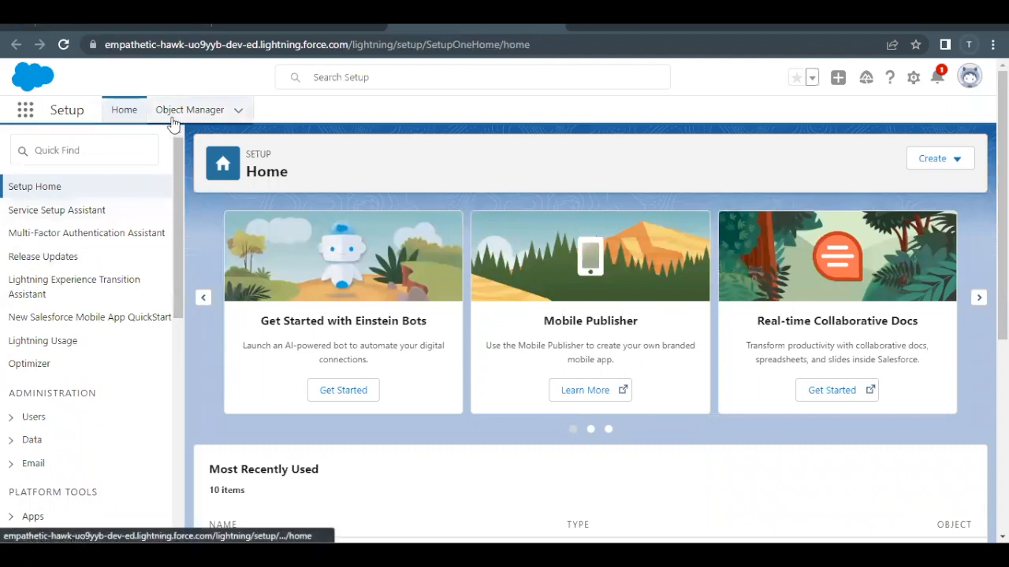
Start a new custom object from Object Manager's Create menu
{"action": "left_click", "coordinate": [190, 110]}
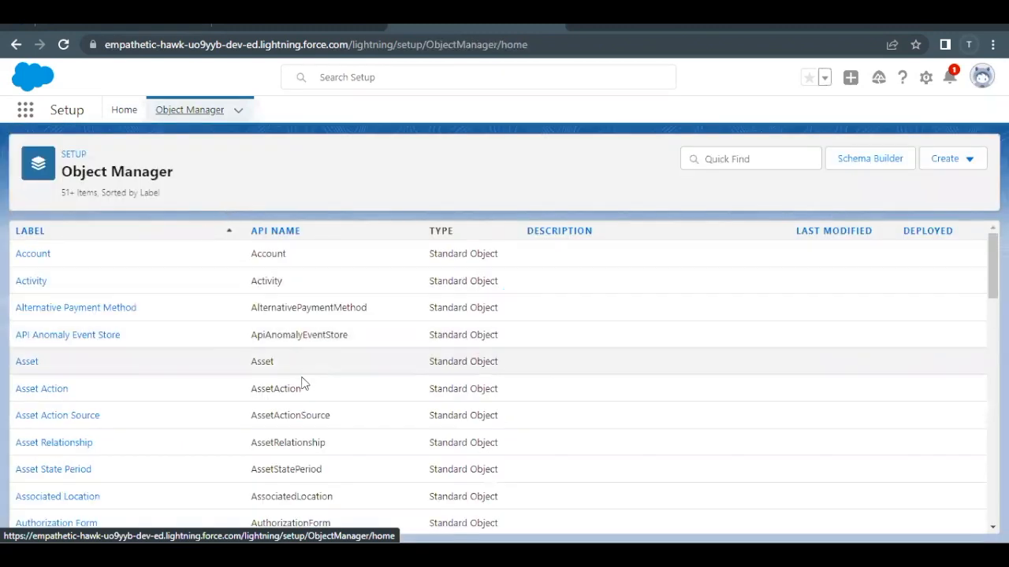
{"action": "mouse_move", "coordinate": [629, 123]}
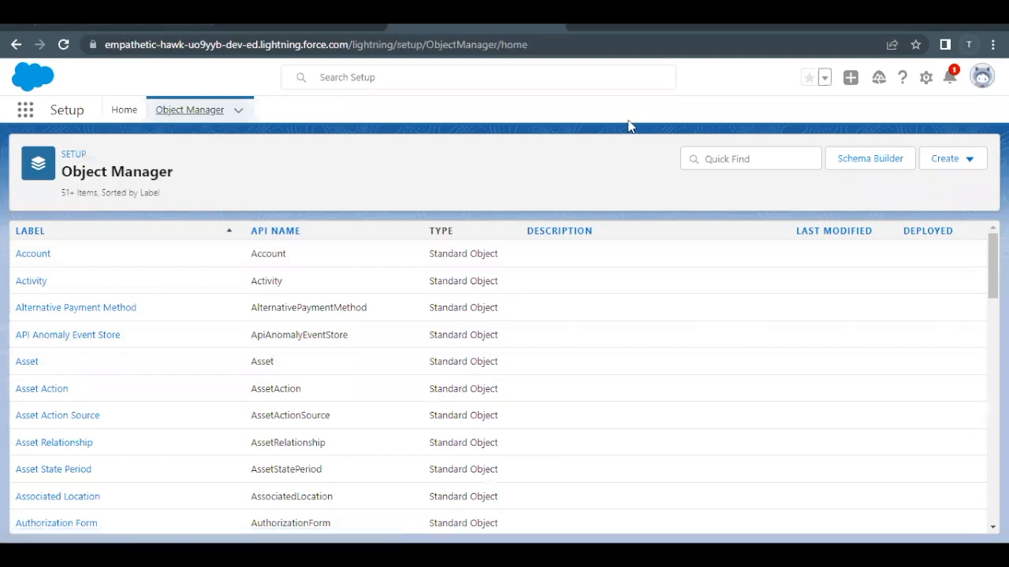
{"action": "mouse_move", "coordinate": [956, 164]}
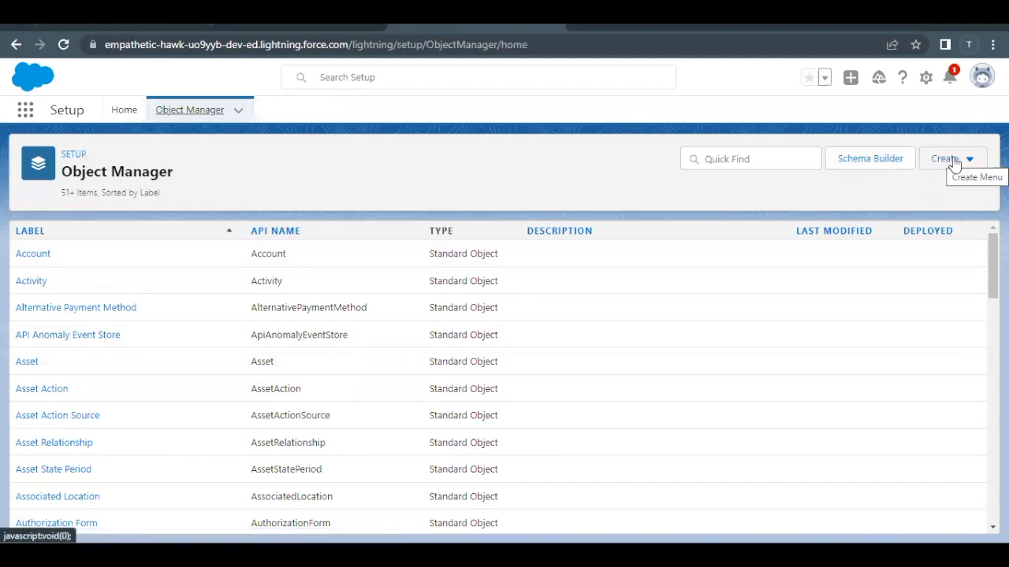
{"action": "left_click", "coordinate": [952, 158]}
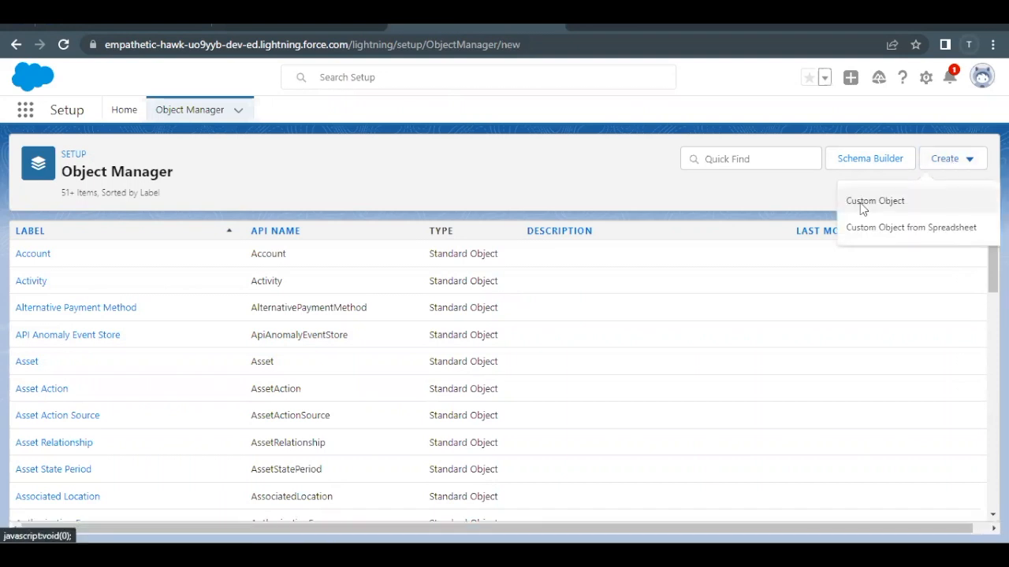
{"action": "left_click", "coordinate": [875, 200]}
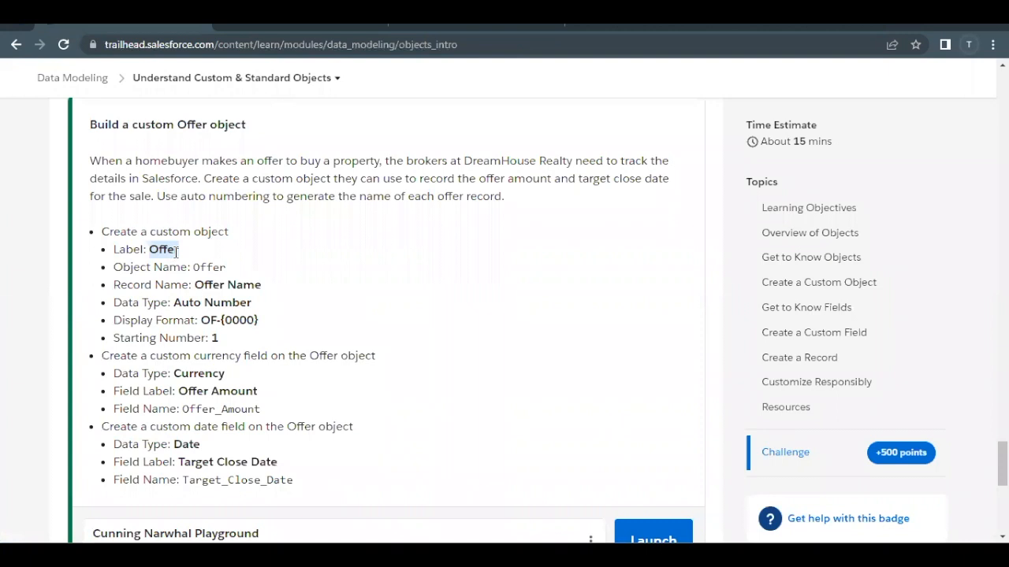
Enter label 'Offer' and plural label 'Offers' for the new custom object
{"action": "double_click", "coordinate": [164, 249]}
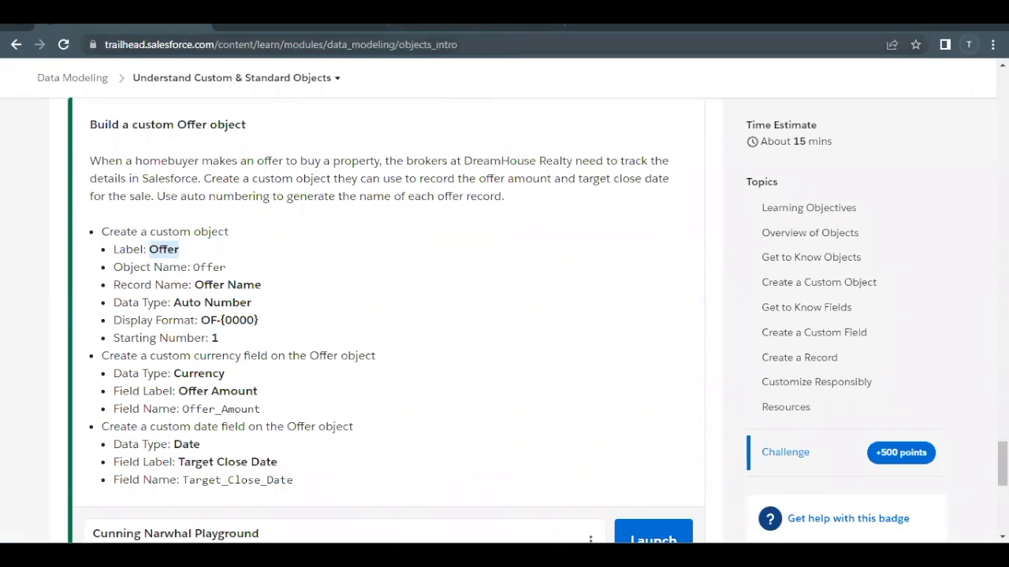
{"action": "mouse_move", "coordinate": [444, 30]}
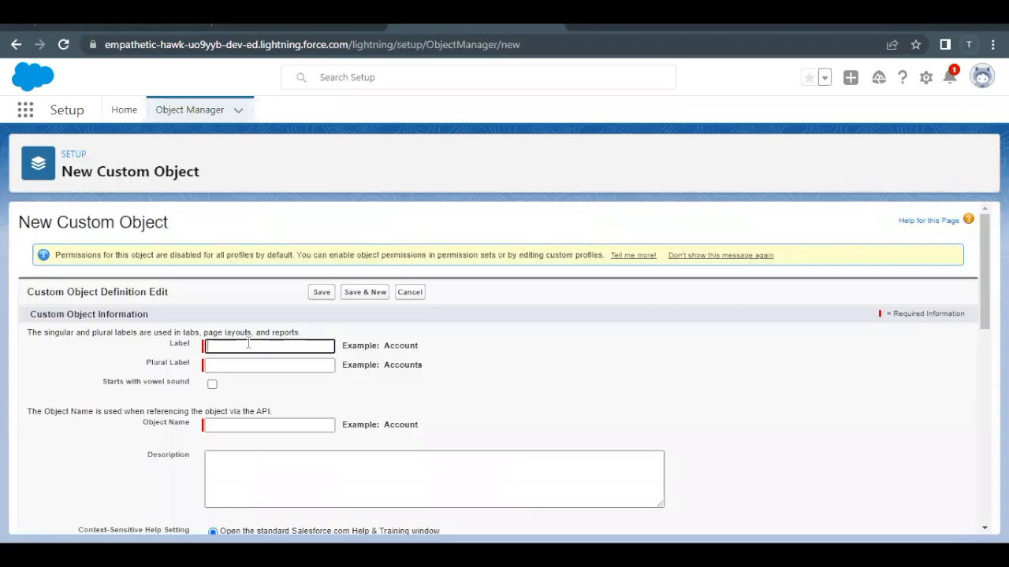
{"action": "type", "text": "Offer"}
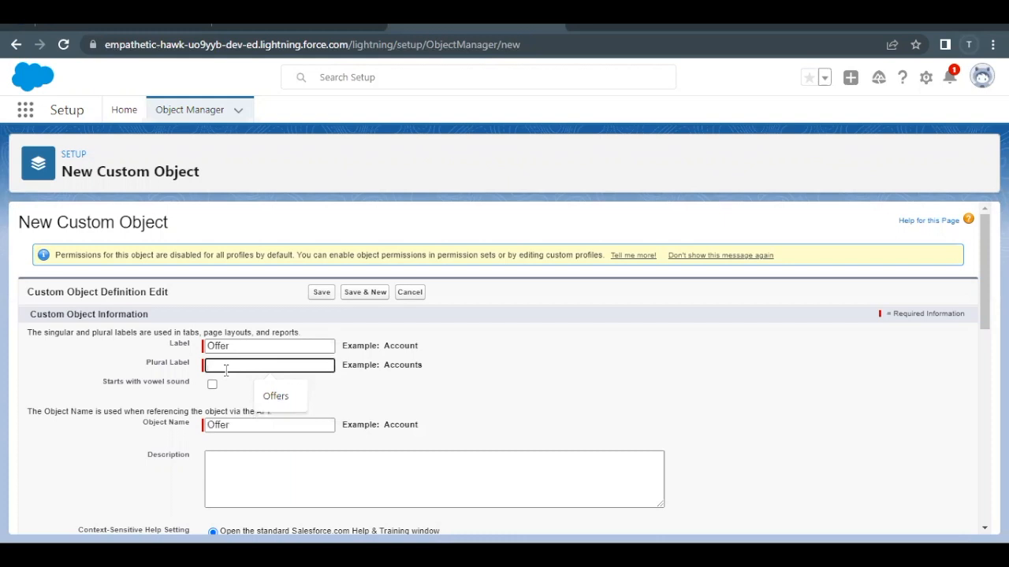
{"action": "type", "text": "Offers"}
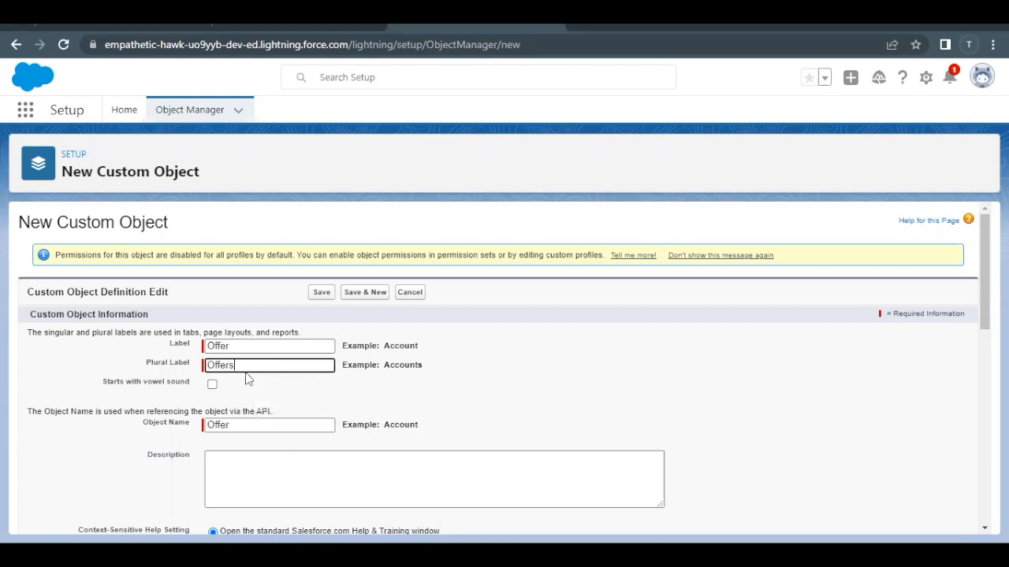
{"action": "scroll", "scroll_direction": "down", "scroll_amount": 3}
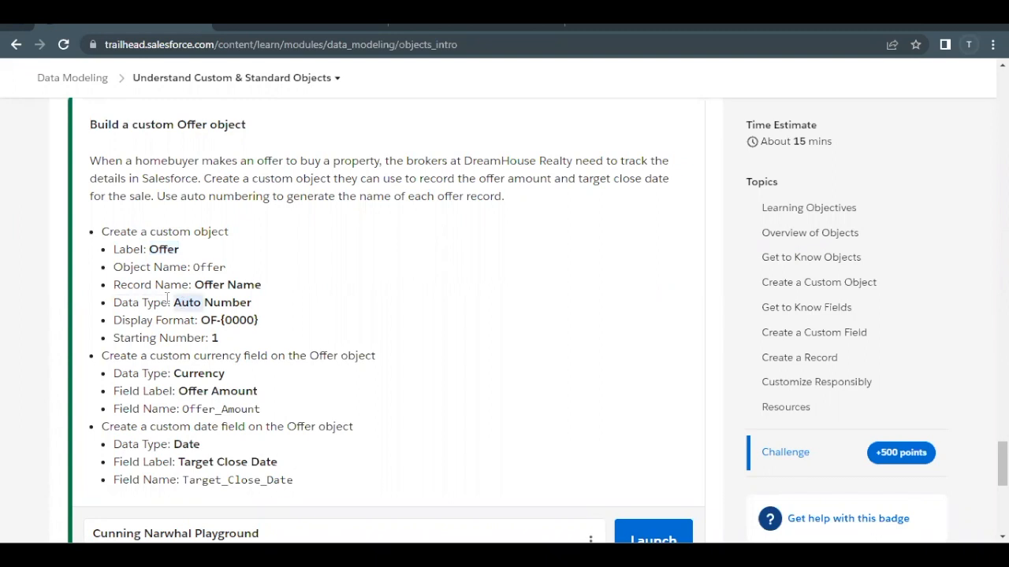
Make the record name Auto Number with display format OF-{0000} starting at 1
{"action": "double_click", "coordinate": [227, 284]}
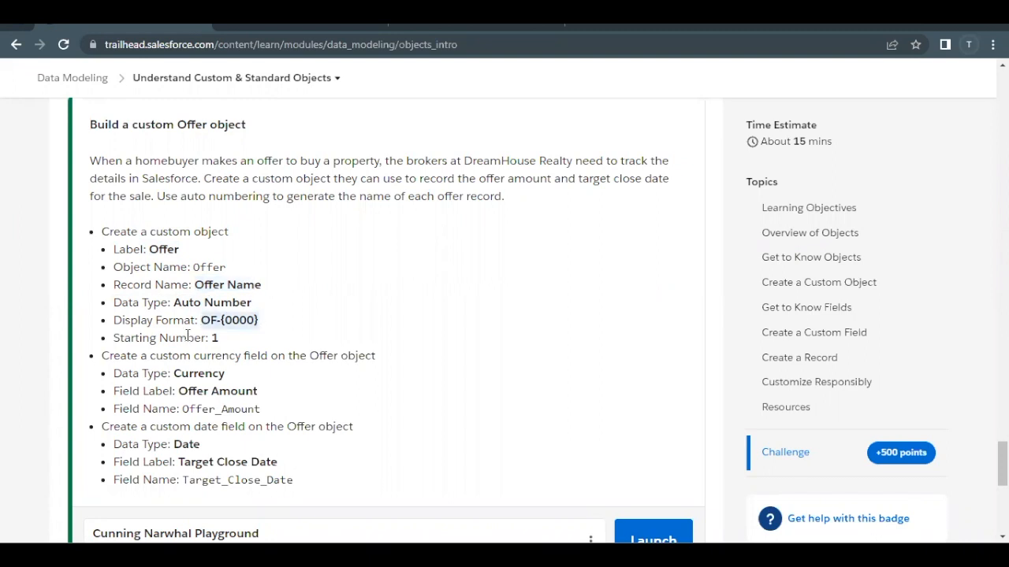
{"action": "mouse_move", "coordinate": [417, 32]}
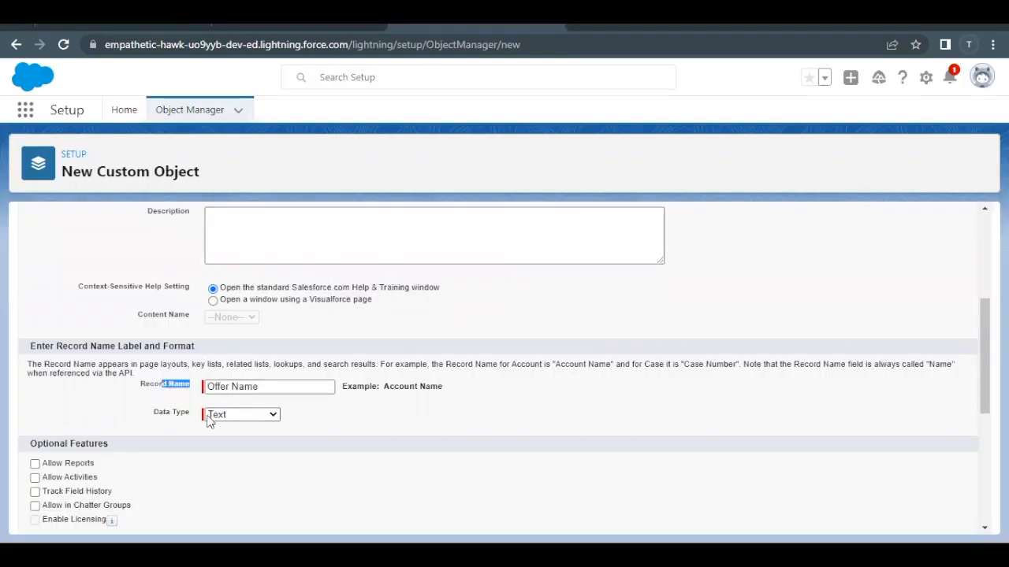
{"action": "left_click", "coordinate": [239, 414]}
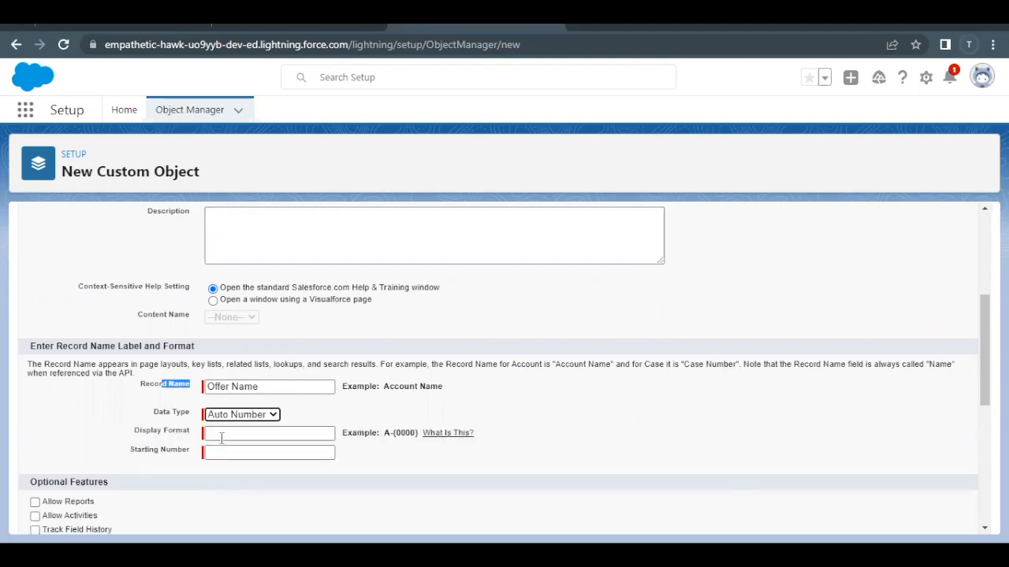
{"action": "type", "text": "OF-{0000}"}
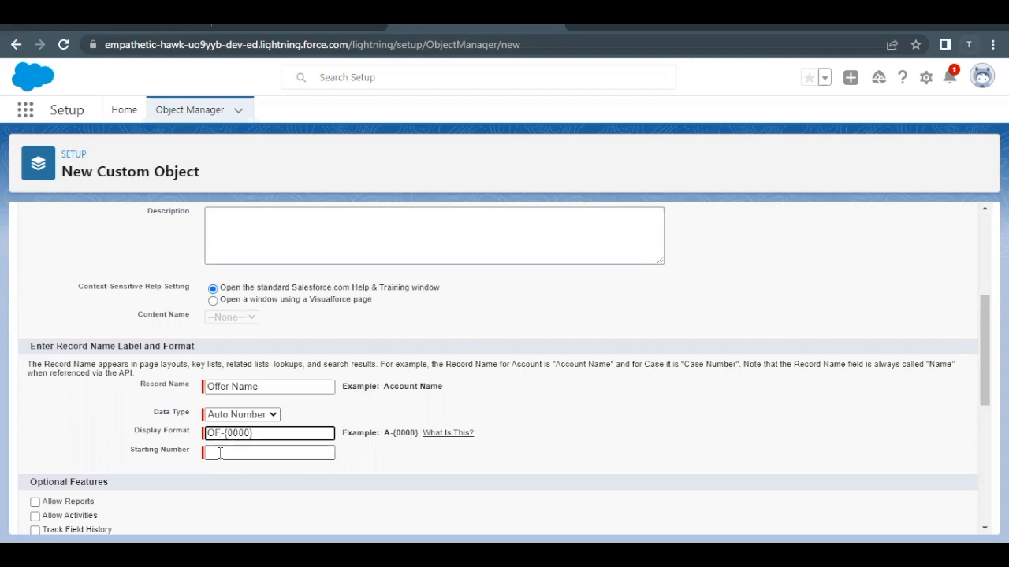
{"action": "type", "text": "1"}
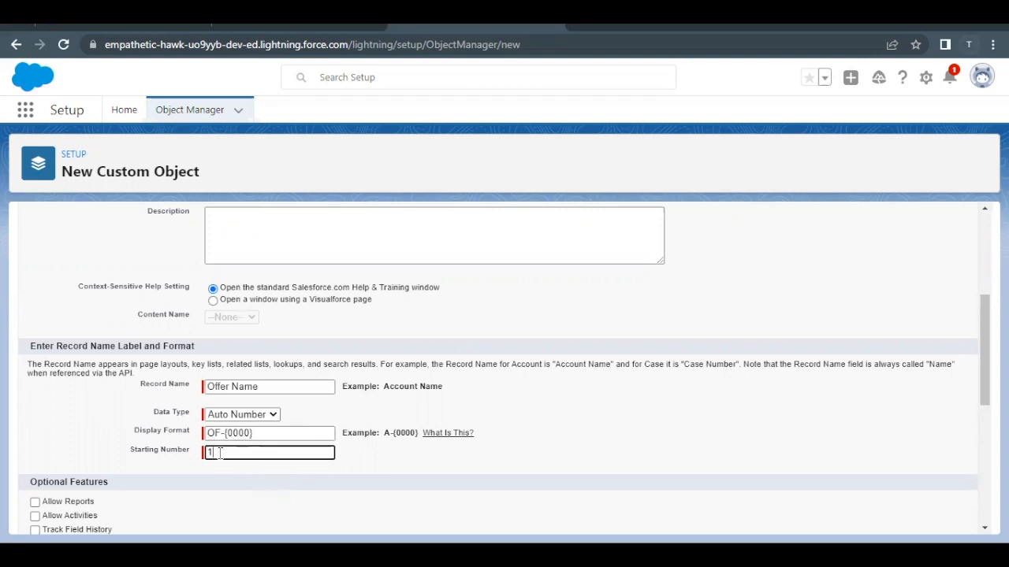
{"action": "scroll", "scroll_direction": "down", "scroll_amount": 3}
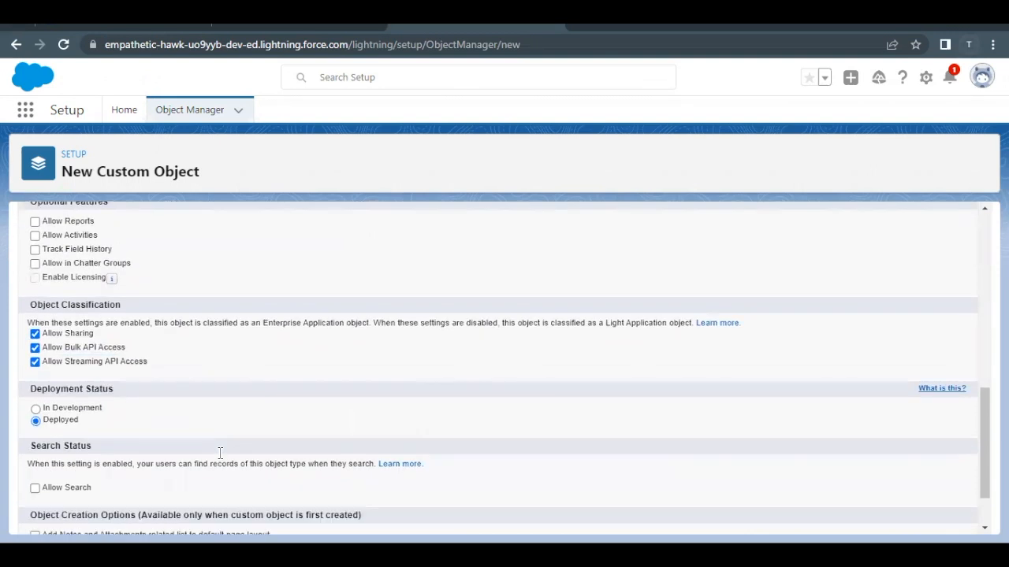
{"action": "scroll", "scroll_direction": "down", "scroll_amount": 3}
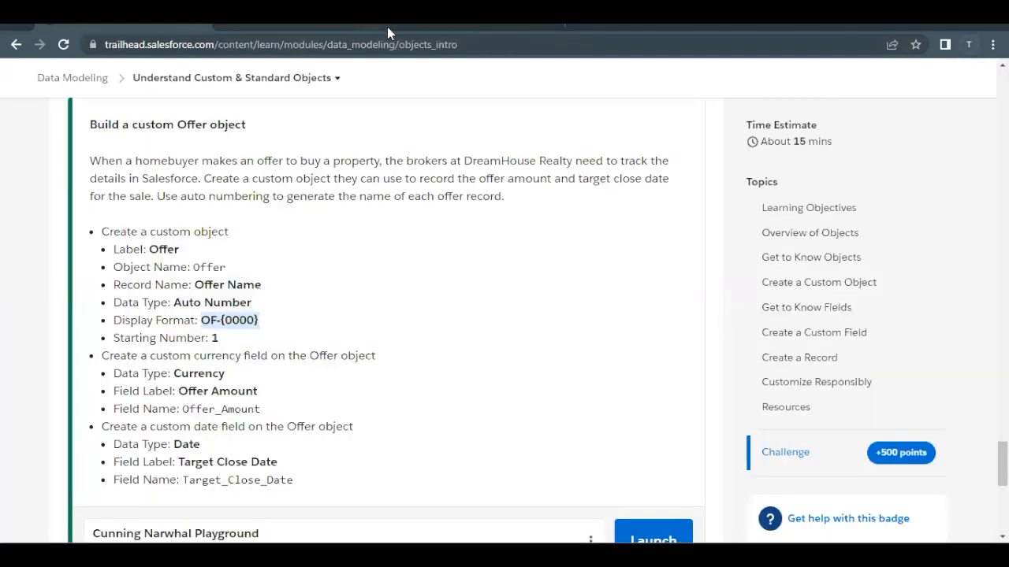
Save the new Offer custom object
{"action": "left_click", "coordinate": [653, 539]}
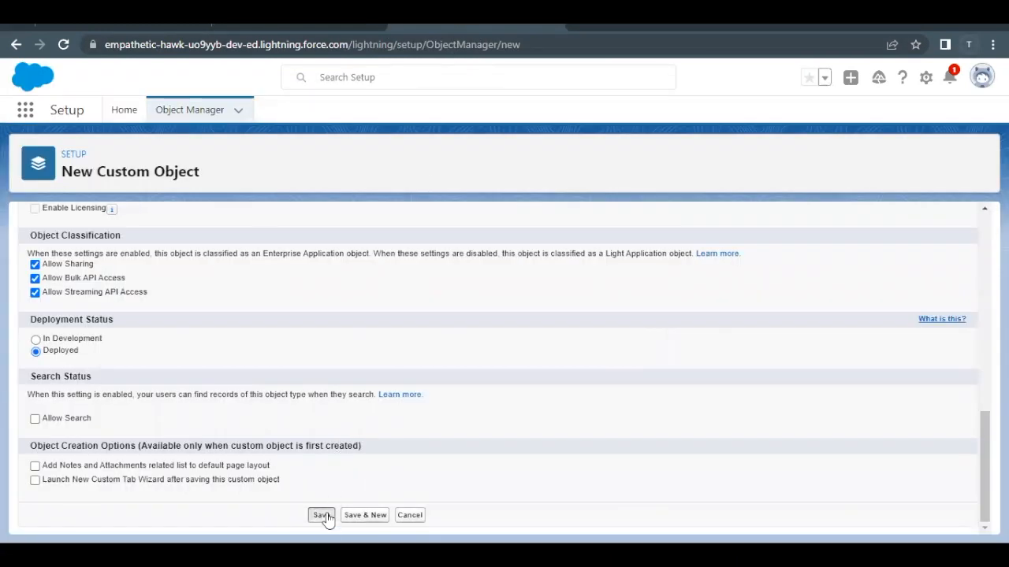
{"action": "left_click", "coordinate": [320, 514]}
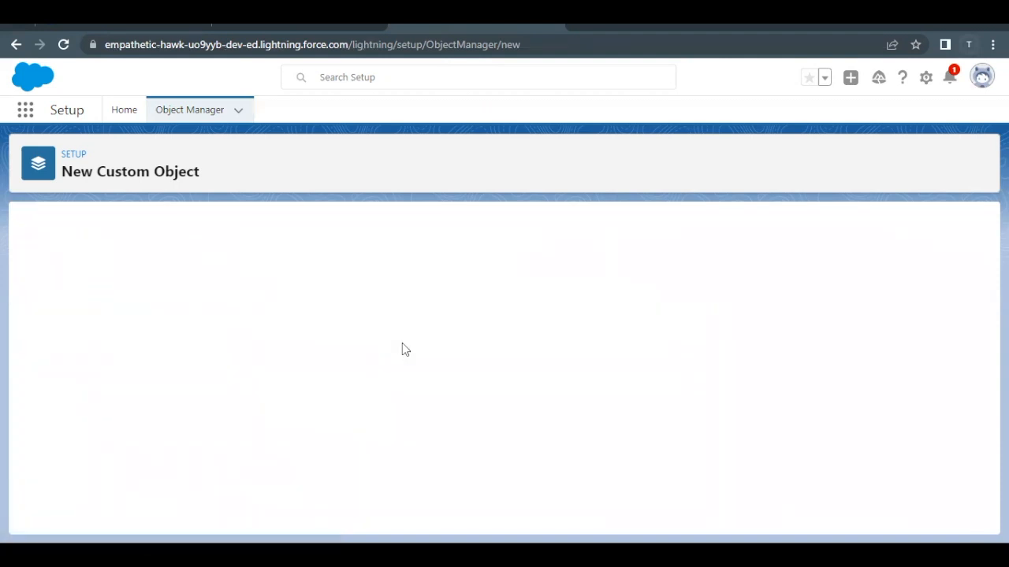
{"action": "mouse_move", "coordinate": [41, 265]}
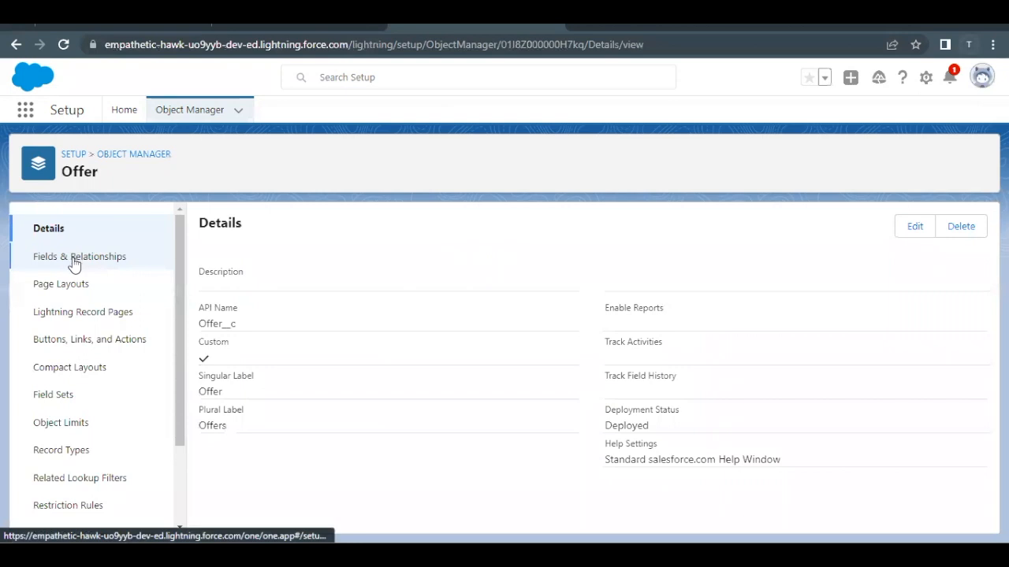
Start a new custom field from Offer's Fields & Relationships list
{"action": "left_click", "coordinate": [79, 255]}
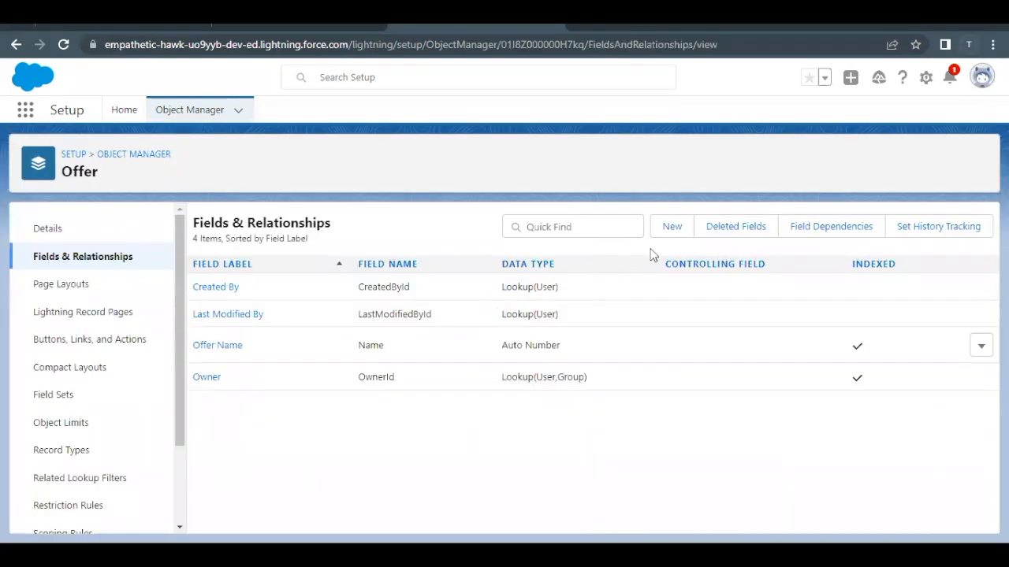
{"action": "mouse_move", "coordinate": [672, 227]}
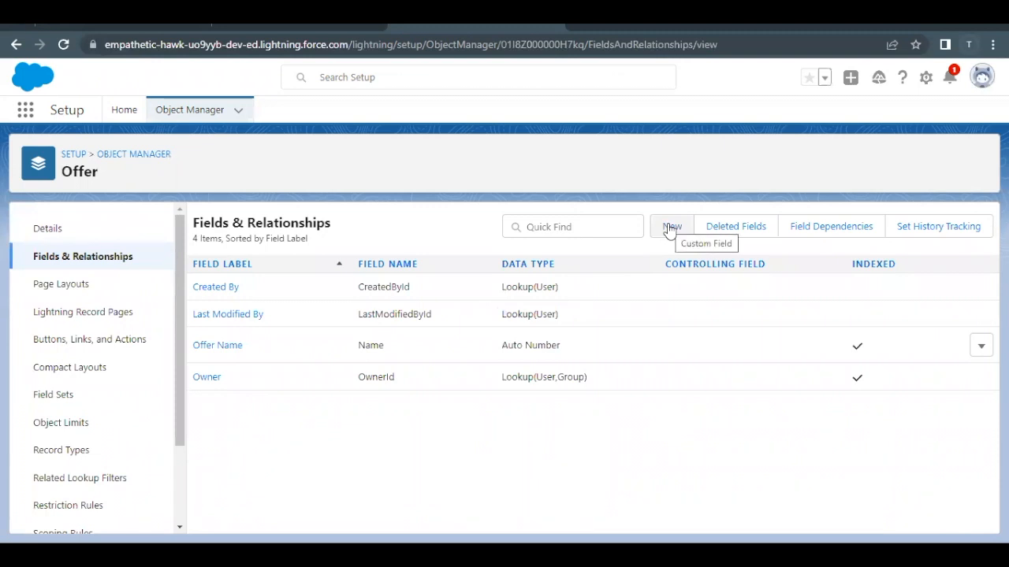
{"action": "left_click", "coordinate": [671, 227]}
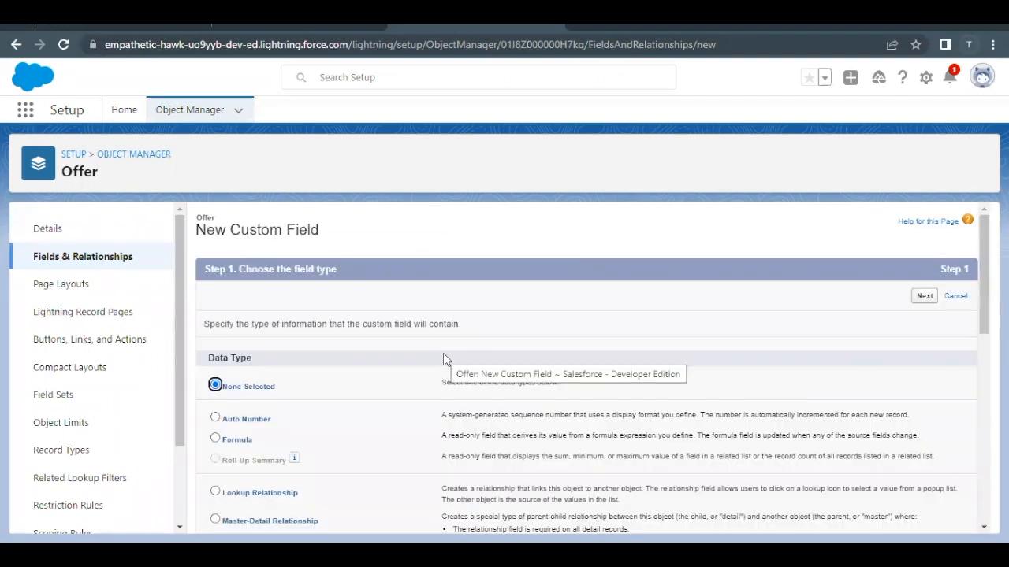
{"action": "scroll", "scroll_direction": "down", "scroll_amount": 3}
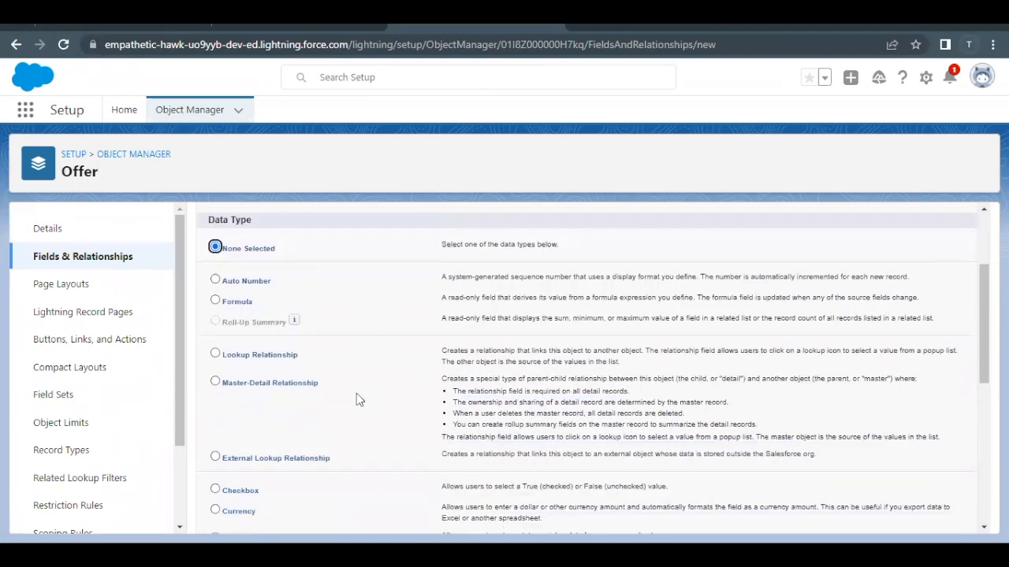
{"action": "scroll", "scroll_direction": "down", "scroll_amount": 3}
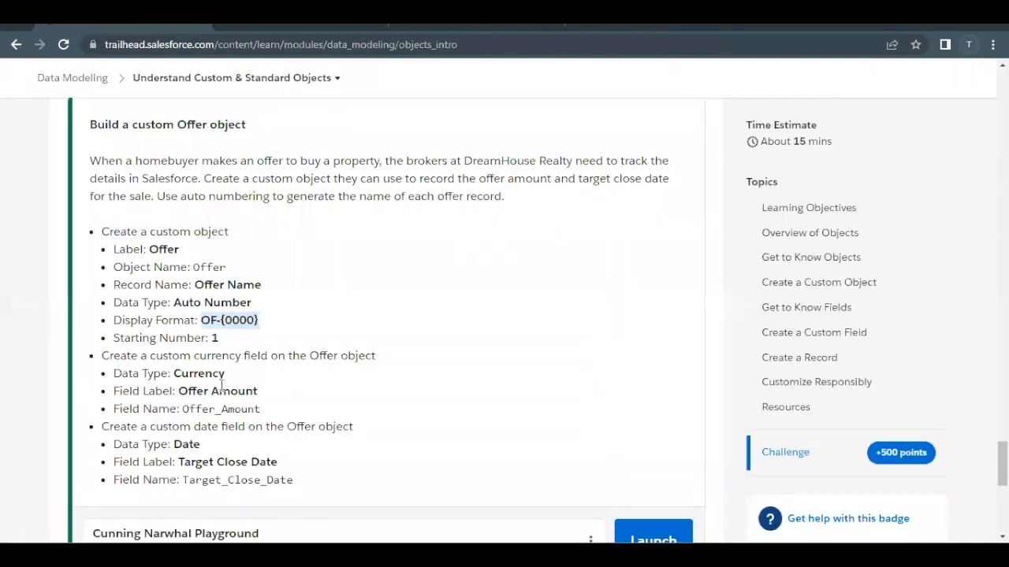
Choose Currency type and label the field 'Offer Amount' with length 18, 0 decimals
{"action": "double_click", "coordinate": [198, 373]}
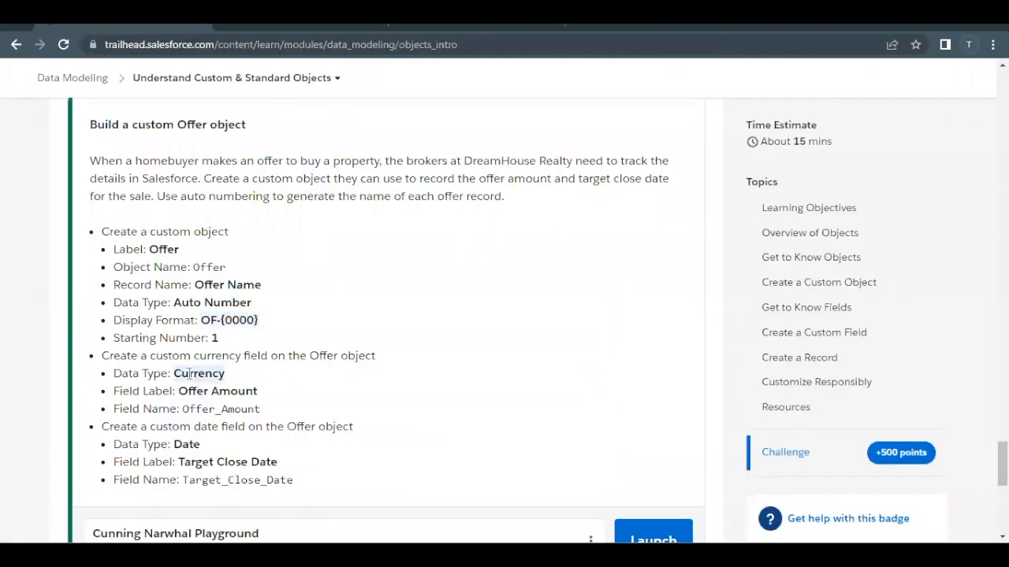
{"action": "mouse_move", "coordinate": [178, 397]}
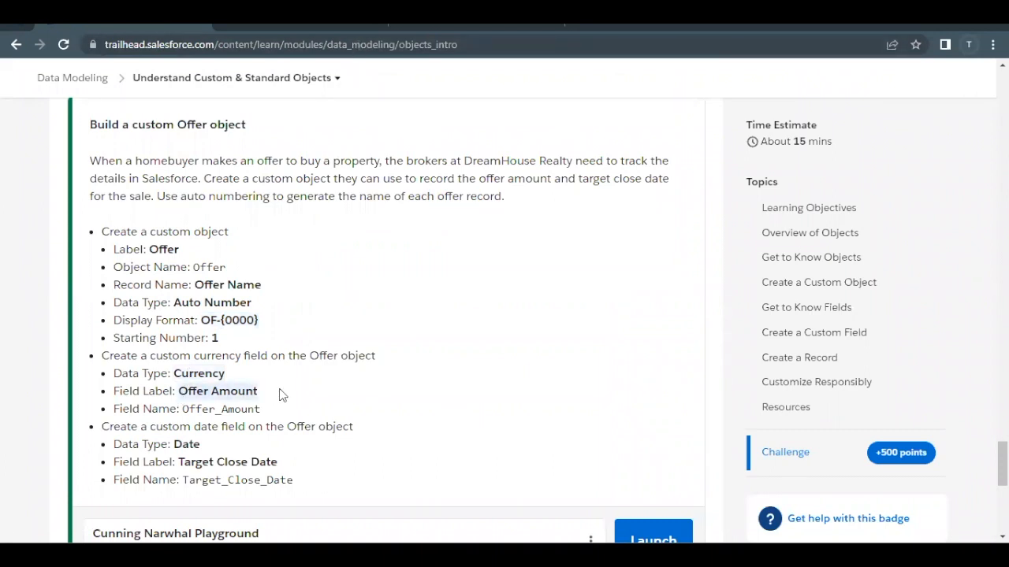
{"action": "mouse_move", "coordinate": [389, 37]}
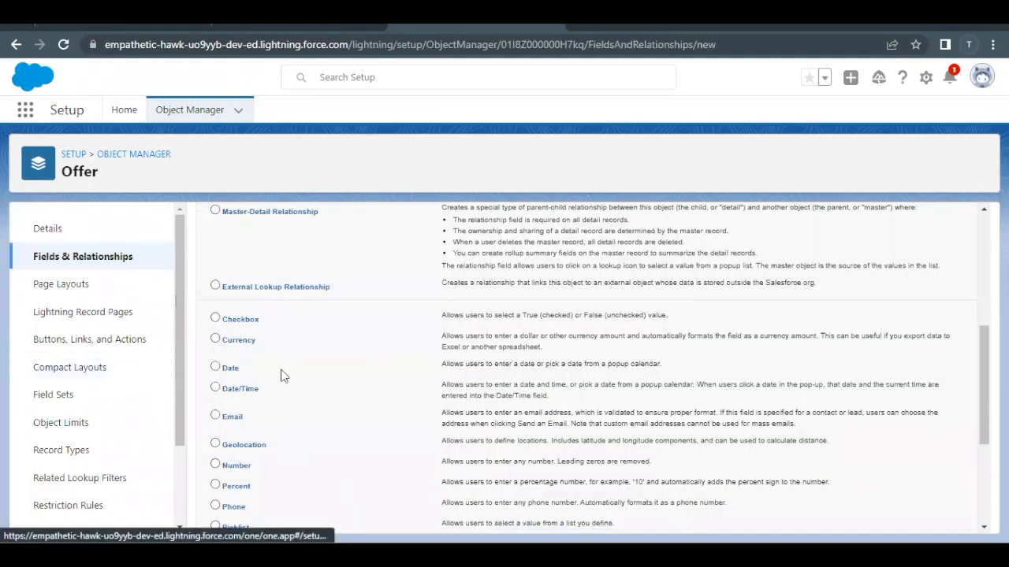
{"action": "left_click", "coordinate": [214, 343]}
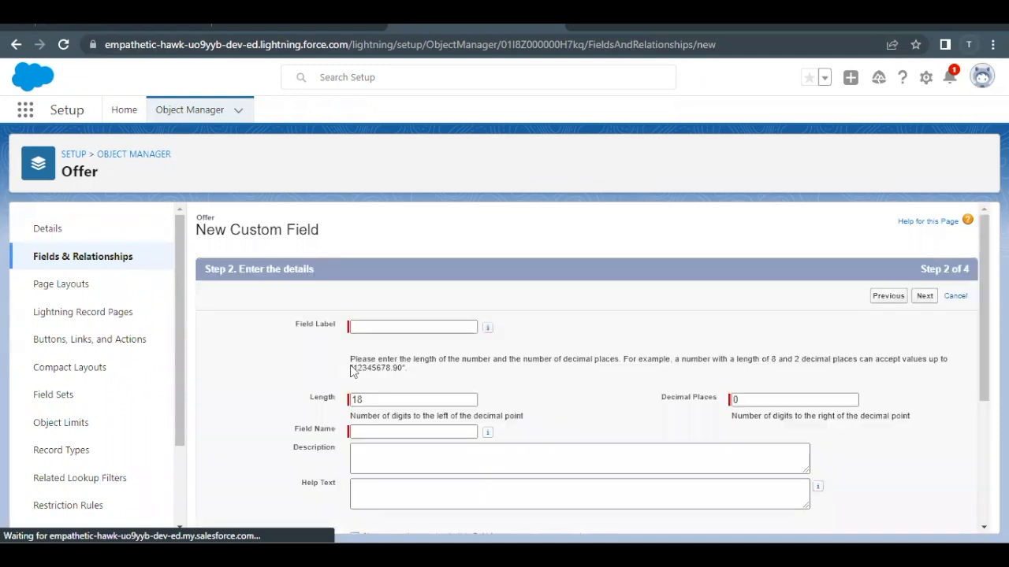
{"action": "type", "text": "Offer Amount"}
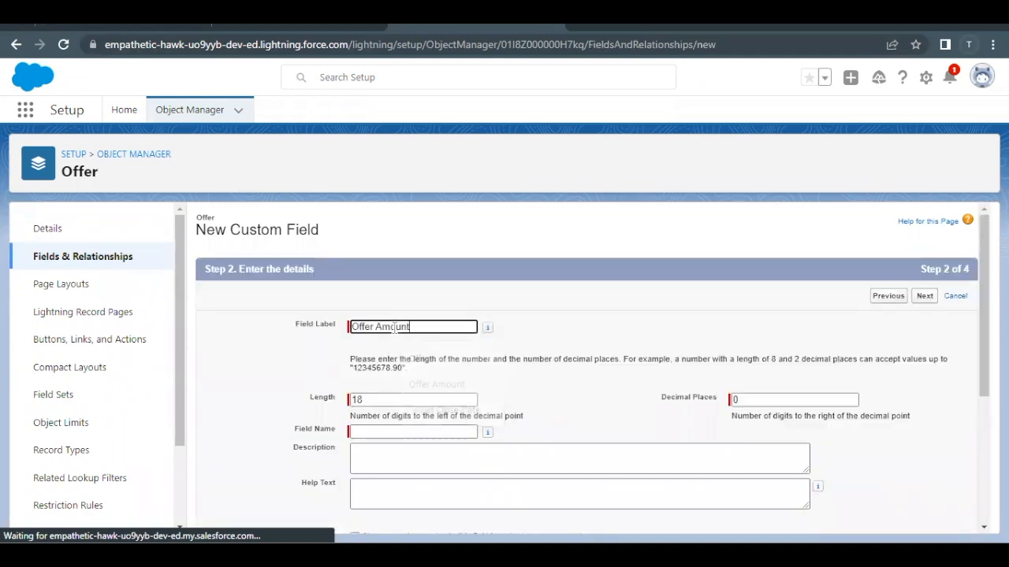
{"action": "scroll", "scroll_direction": "down", "scroll_amount": 3}
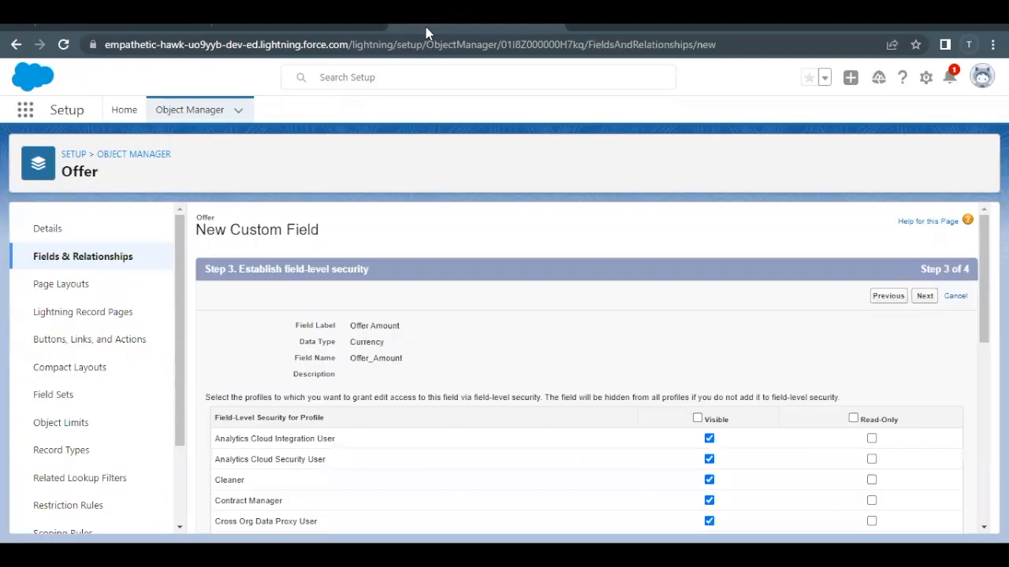
Accept the default field-level security for Offer Amount and continue to page layouts
{"action": "scroll", "scroll_direction": "down", "scroll_amount": 3}
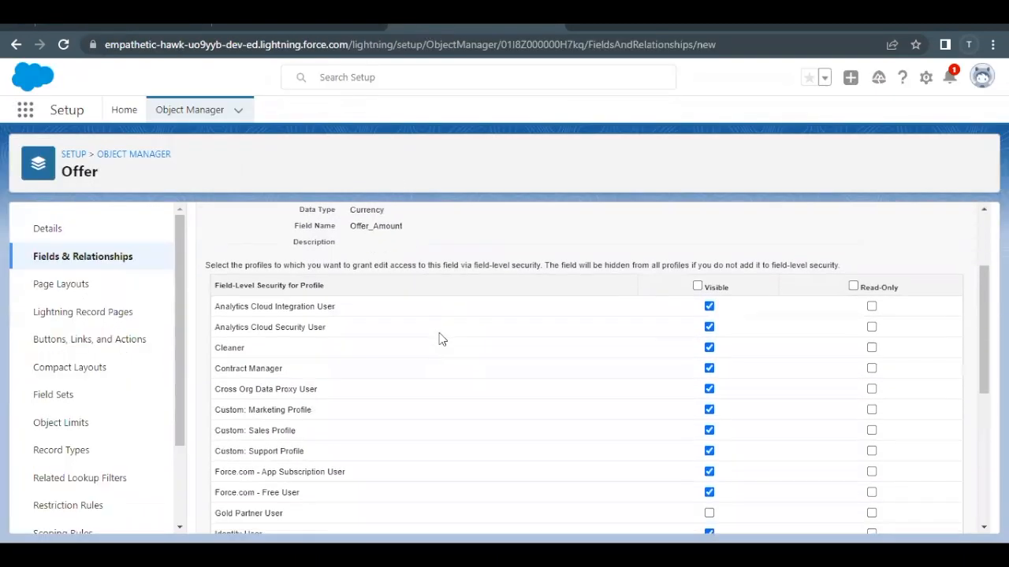
{"action": "scroll", "scroll_direction": "down", "scroll_amount": 3}
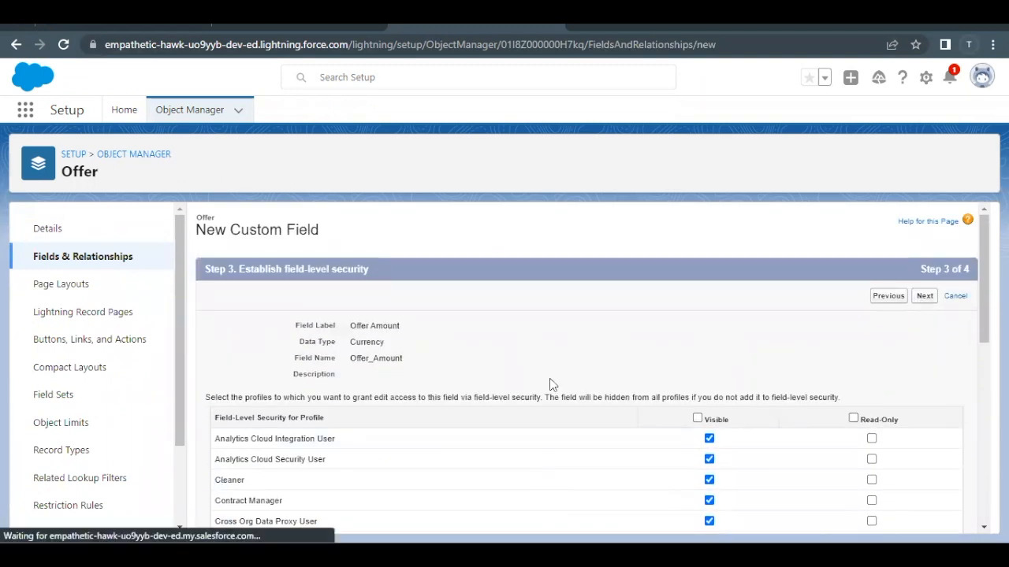
{"action": "left_click", "coordinate": [923, 296]}
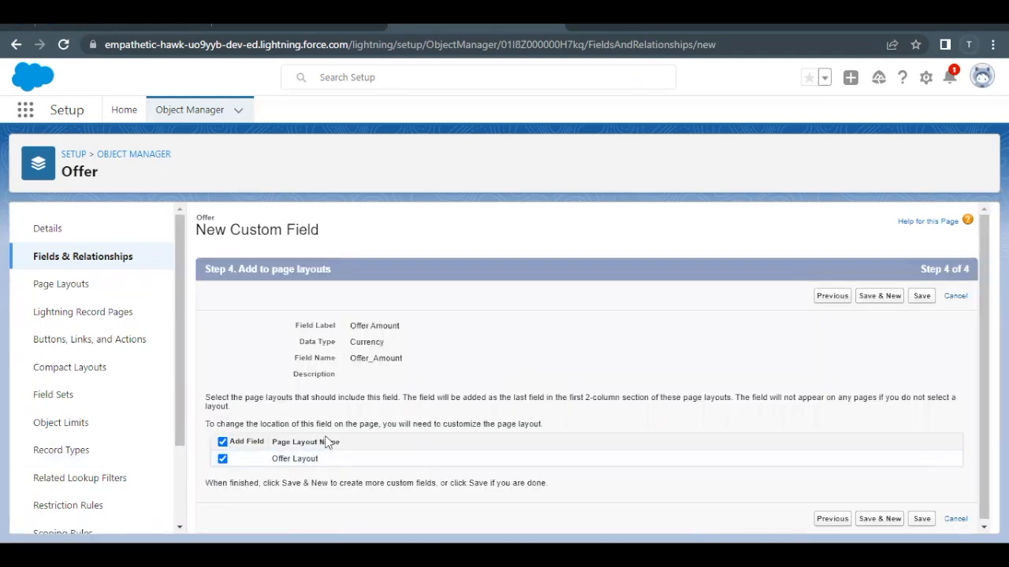
{"action": "mouse_move", "coordinate": [338, 447]}
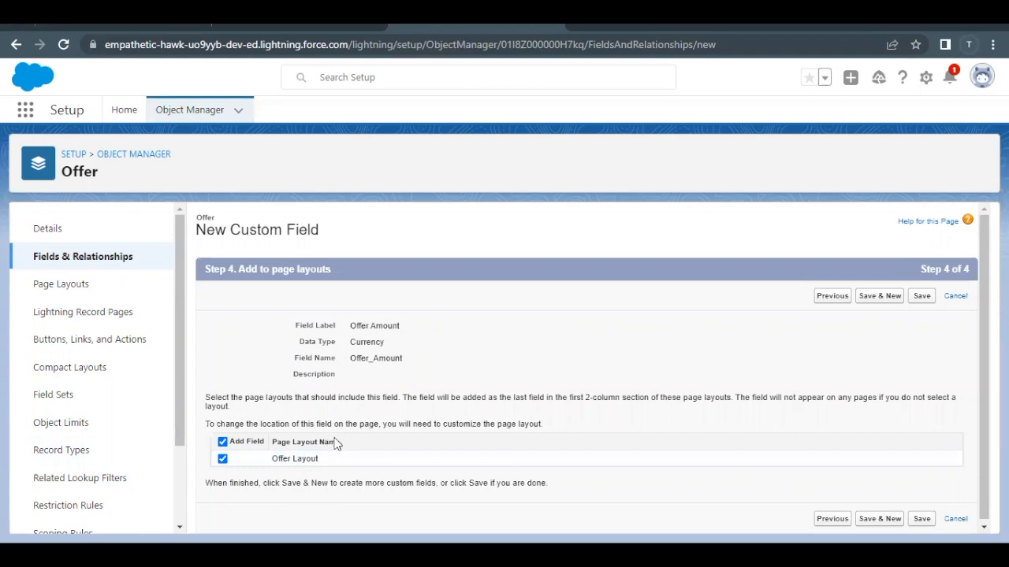
{"action": "mouse_move", "coordinate": [403, 331]}
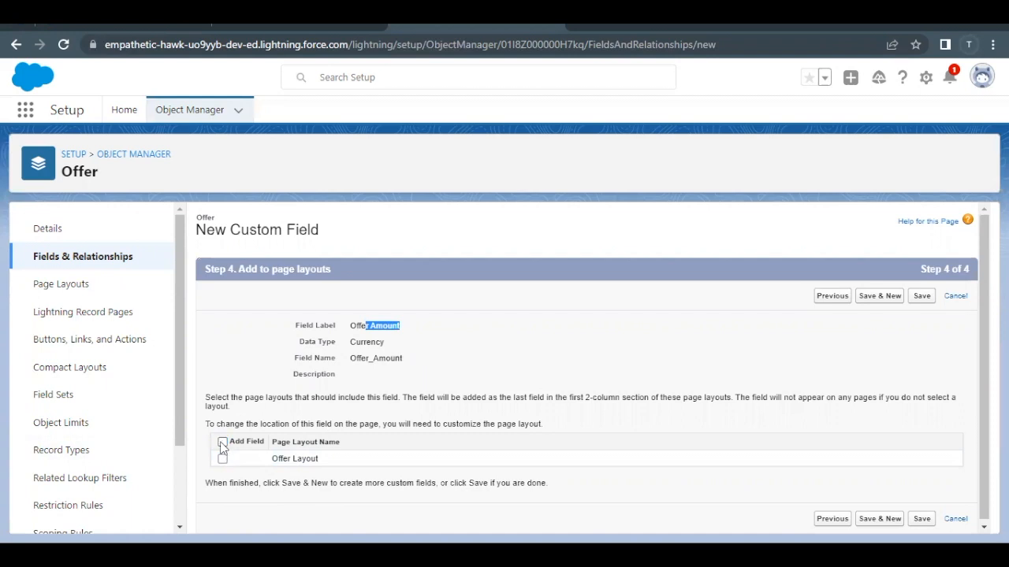
Include Offer Amount on the Offer Layout and save the field
{"action": "left_click", "coordinate": [224, 442]}
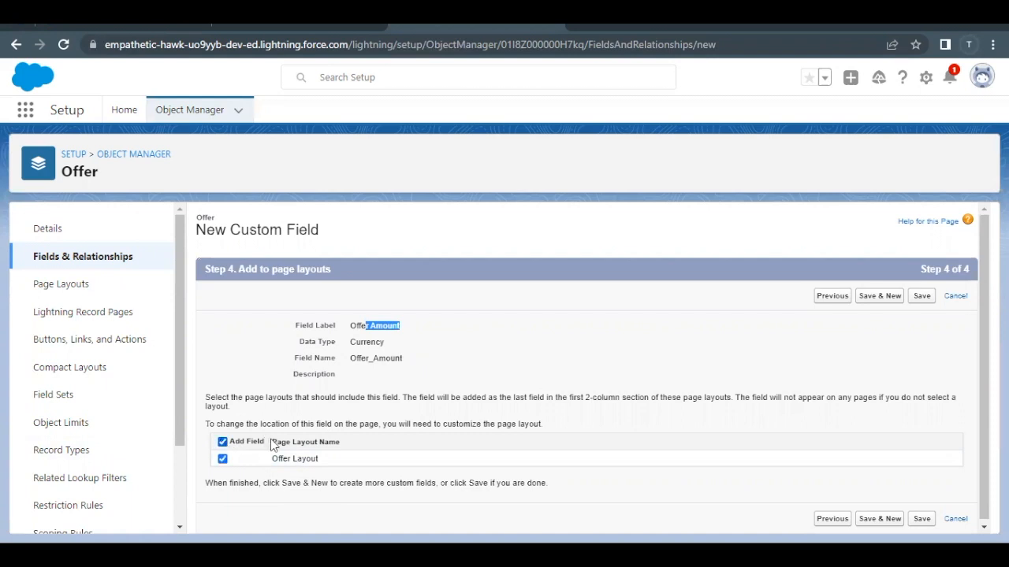
{"action": "mouse_move", "coordinate": [470, 435]}
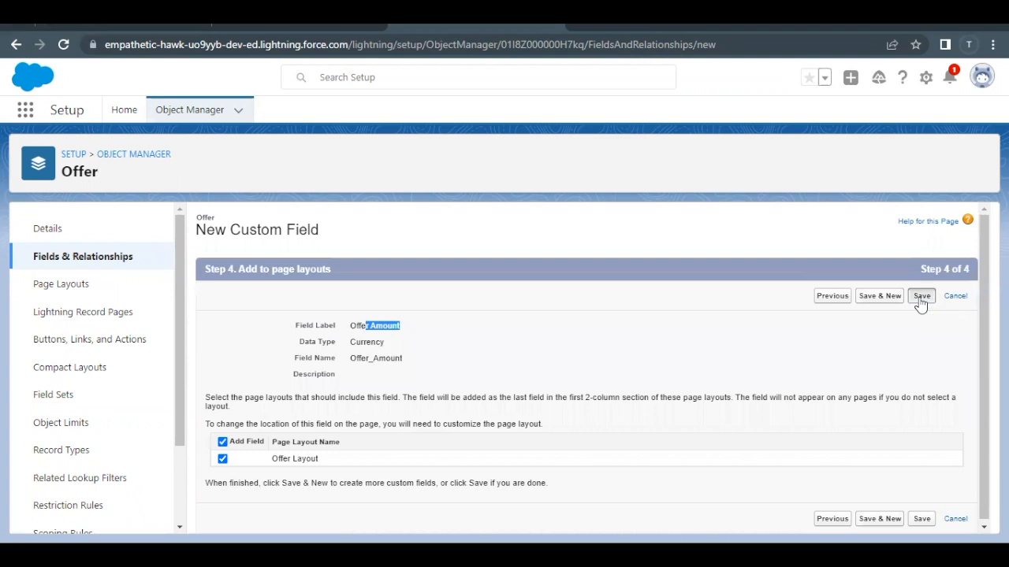
{"action": "left_click", "coordinate": [922, 296]}
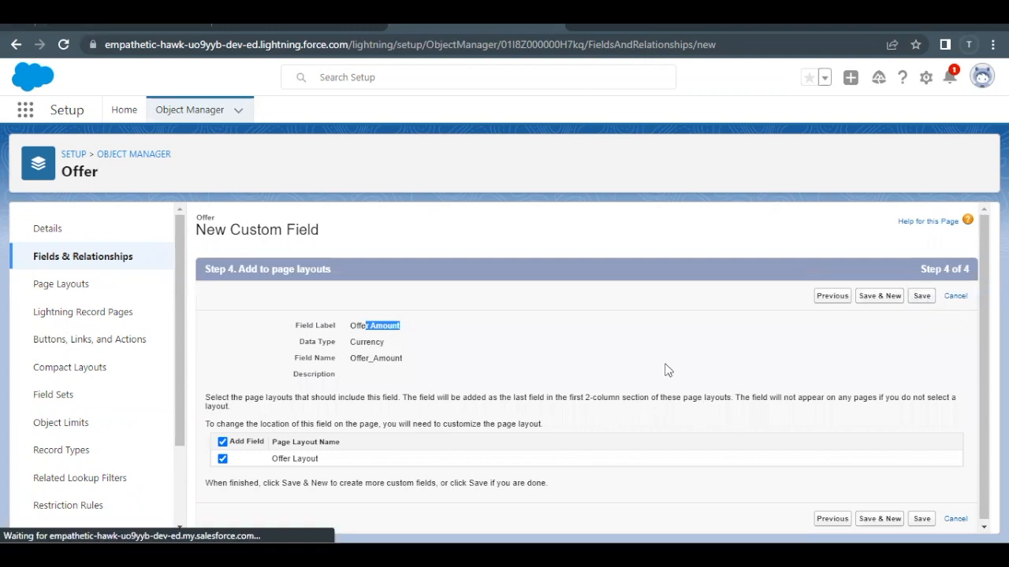
{"action": "left_click", "coordinate": [927, 297]}
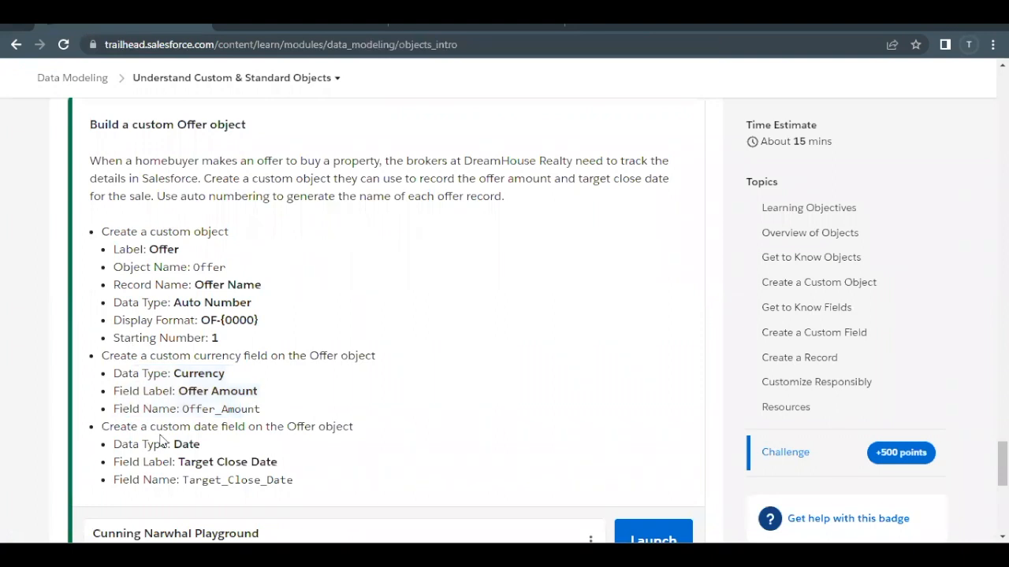
Select the Target Close Date label text in the Trailhead challenge instructions
{"action": "double_click", "coordinate": [227, 461]}
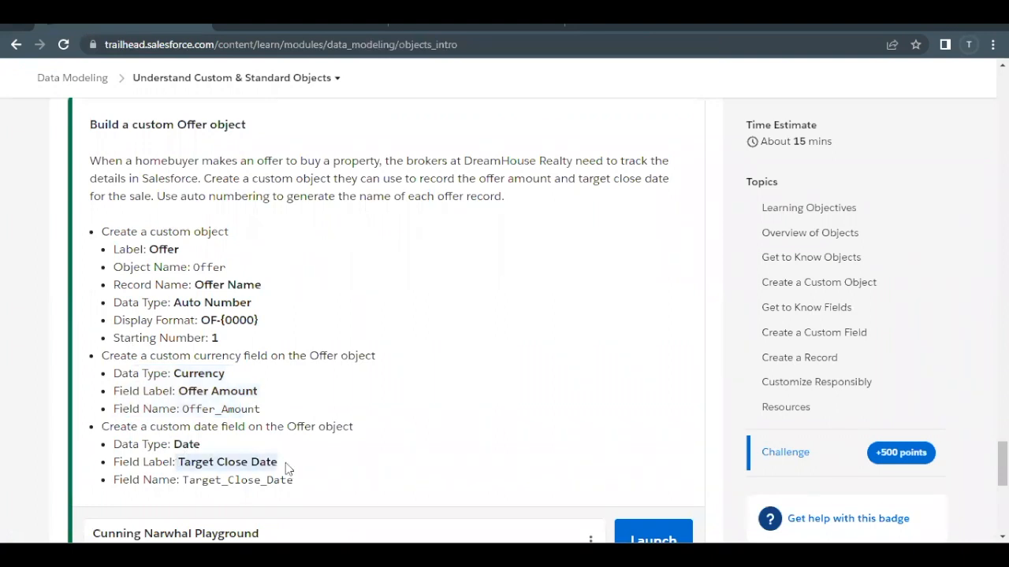
{"action": "mouse_move", "coordinate": [196, 445]}
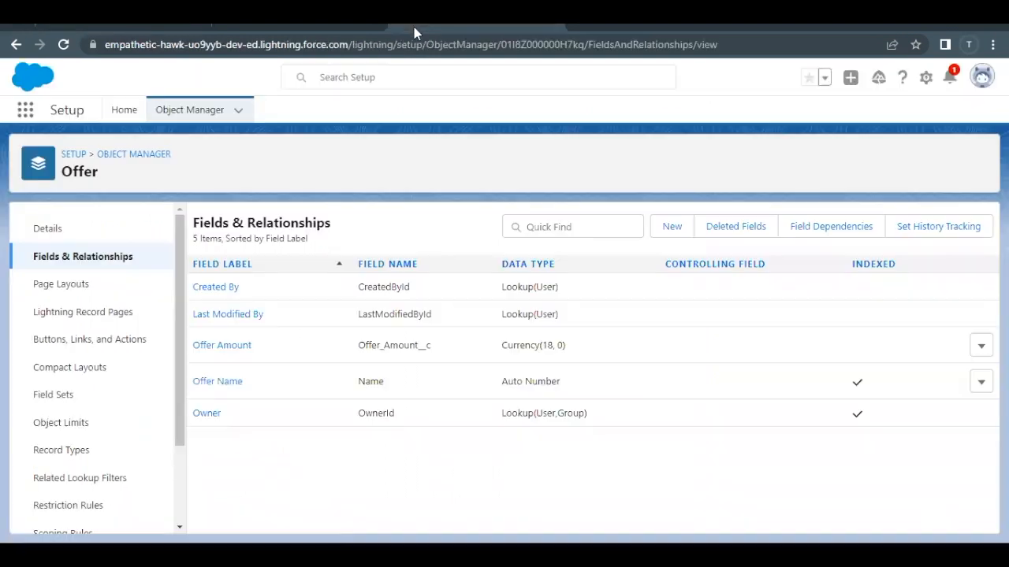
Start another Offer field of type Date and continue to its details step
{"action": "left_click", "coordinate": [672, 227]}
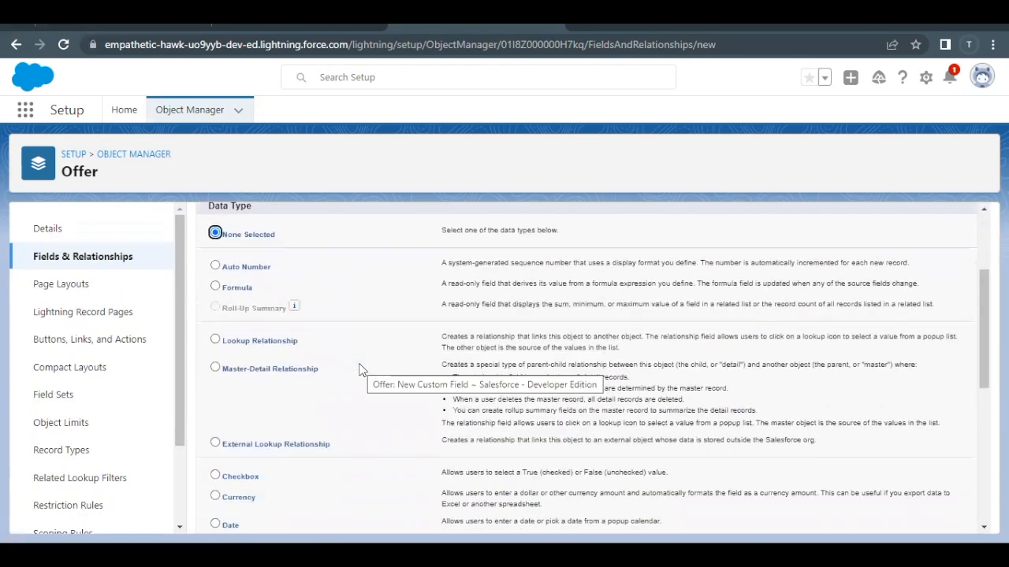
{"action": "left_click", "coordinate": [215, 430]}
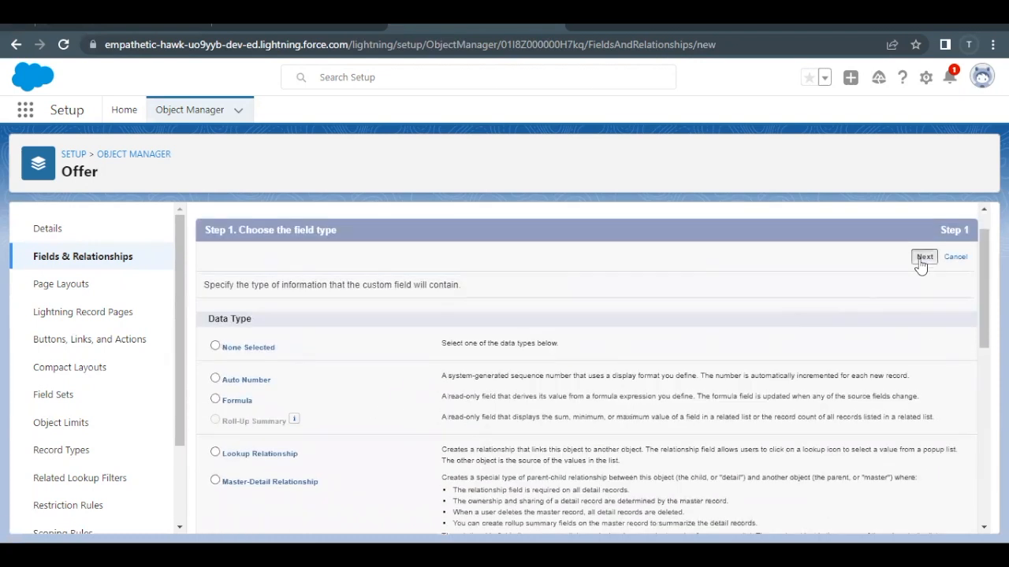
{"action": "left_click", "coordinate": [920, 255]}
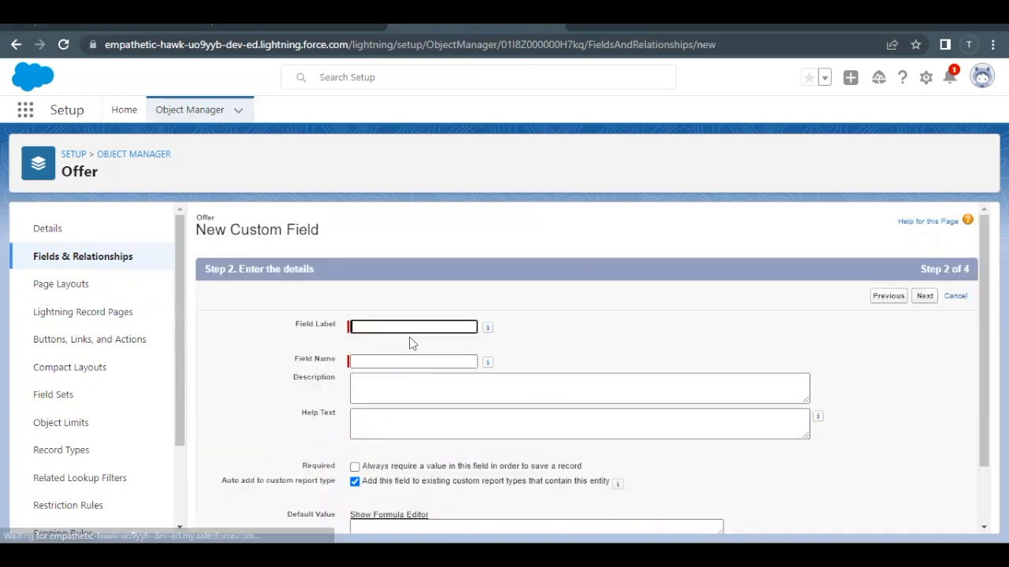
Label the date field Target Close Date with auto-filled name Target_Close_Date and continue
{"action": "type", "text": "Target Close Date"}
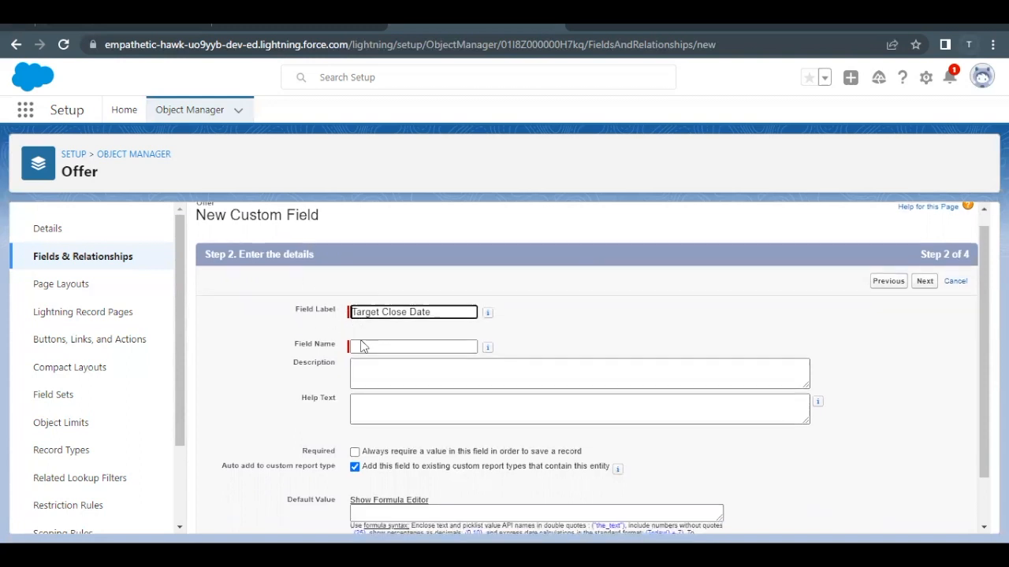
{"action": "left_click", "coordinate": [413, 347]}
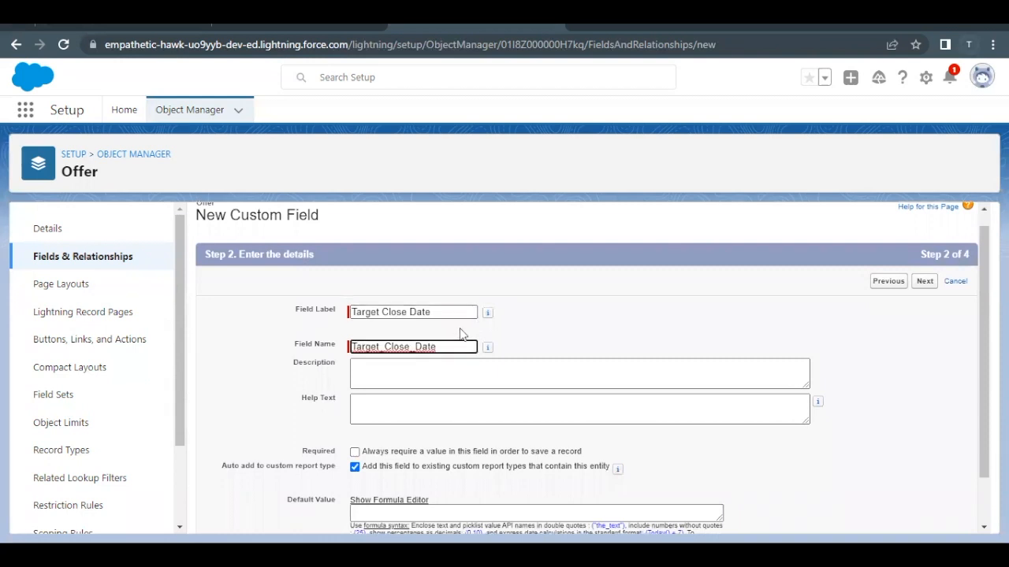
{"action": "mouse_move", "coordinate": [656, 362]}
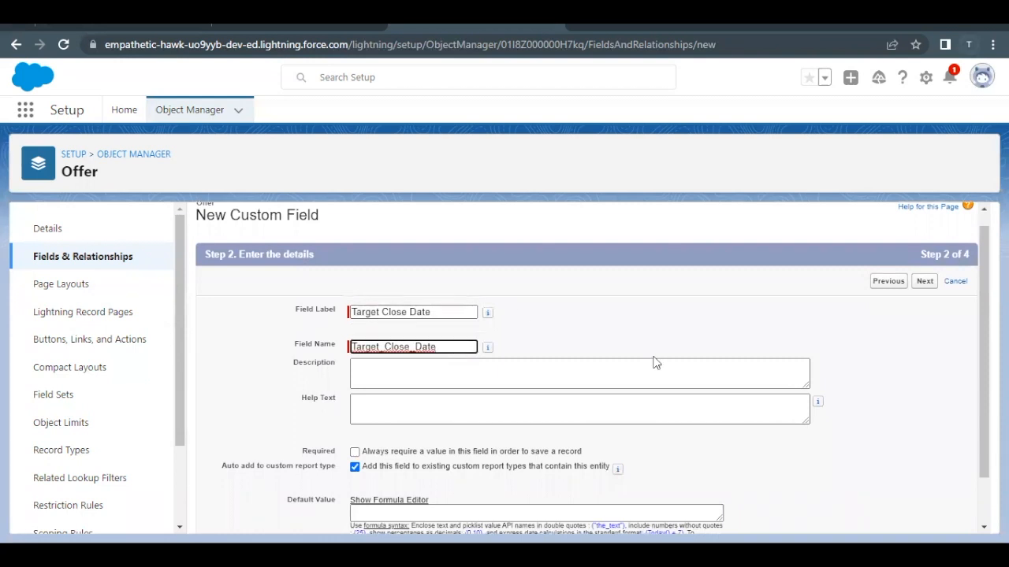
{"action": "scroll", "scroll_direction": "down", "scroll_amount": 3}
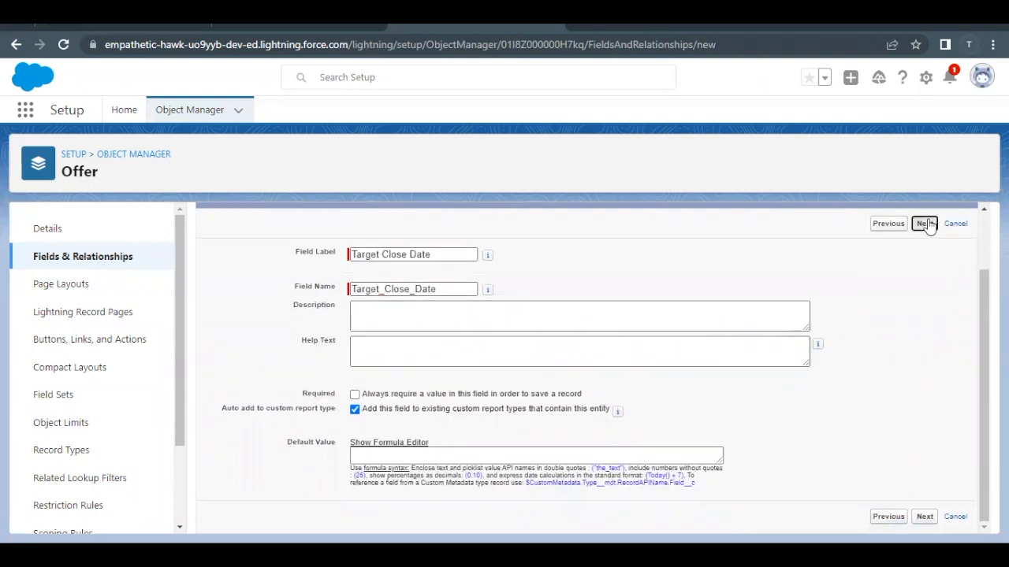
{"action": "left_click", "coordinate": [925, 224]}
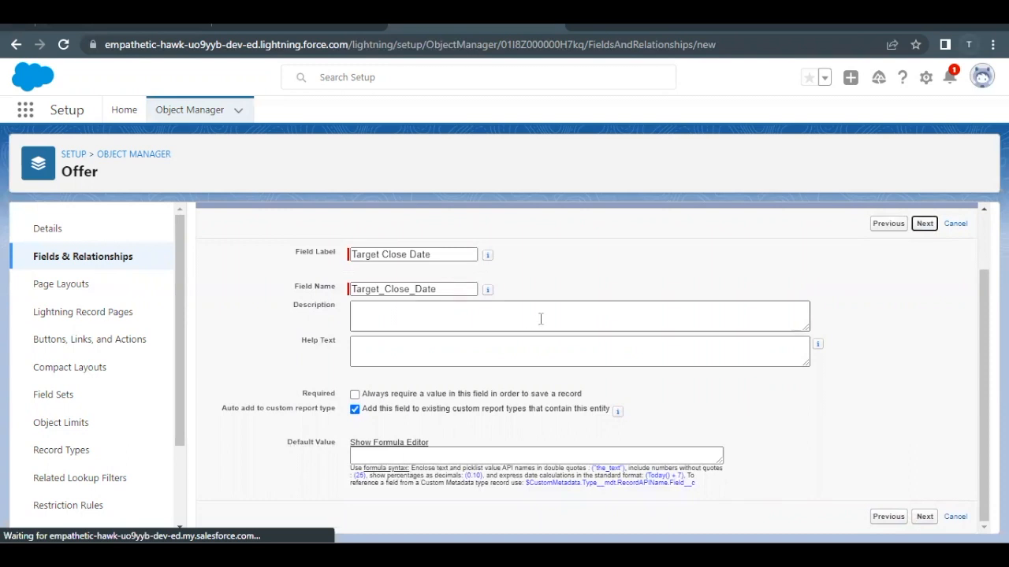
Accept default field-level security, keep Offer Layout checked, and save Target Close Date
{"action": "left_click", "coordinate": [924, 224]}
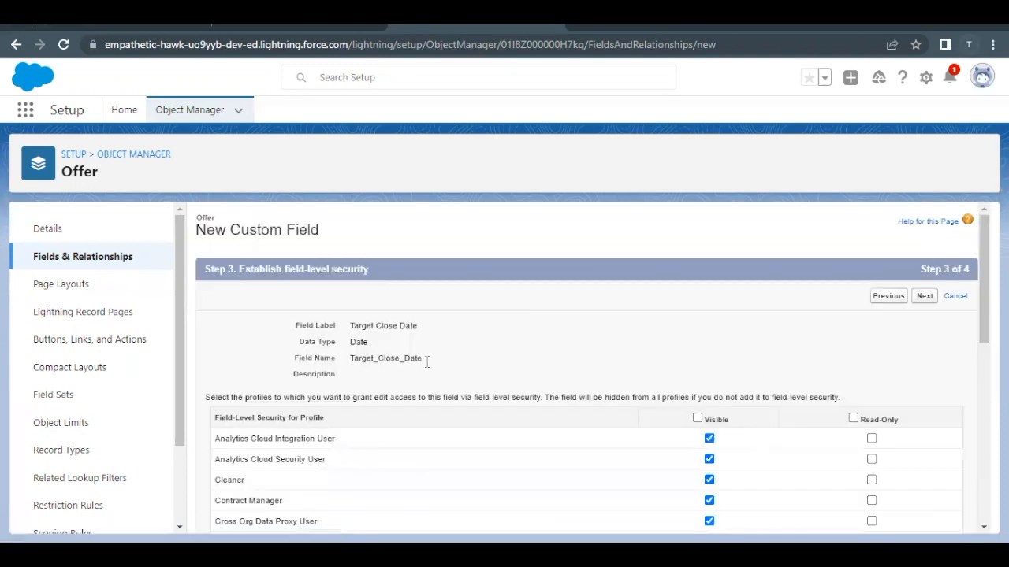
{"action": "scroll", "scroll_direction": "down", "scroll_amount": 3}
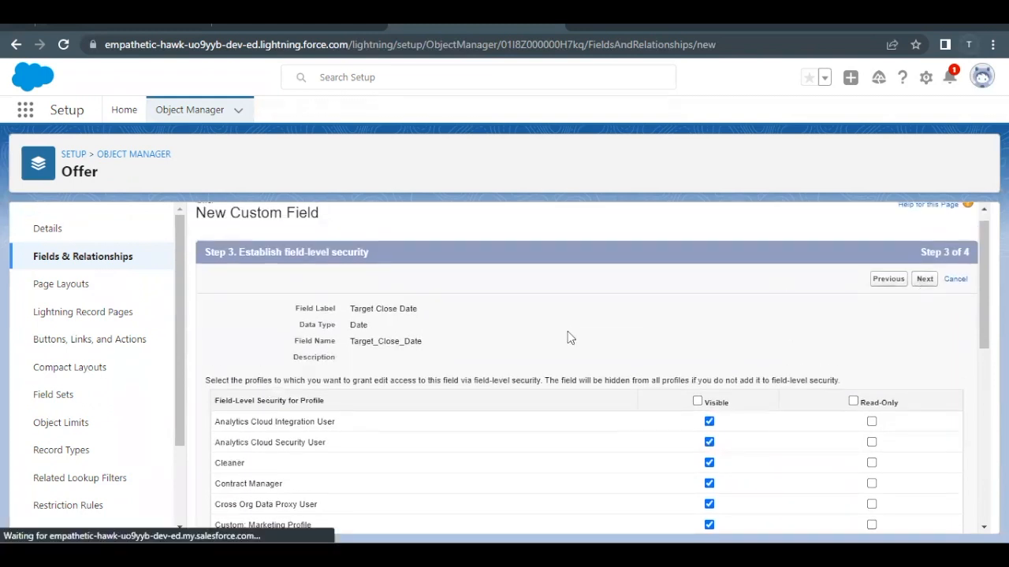
{"action": "left_click", "coordinate": [923, 277]}
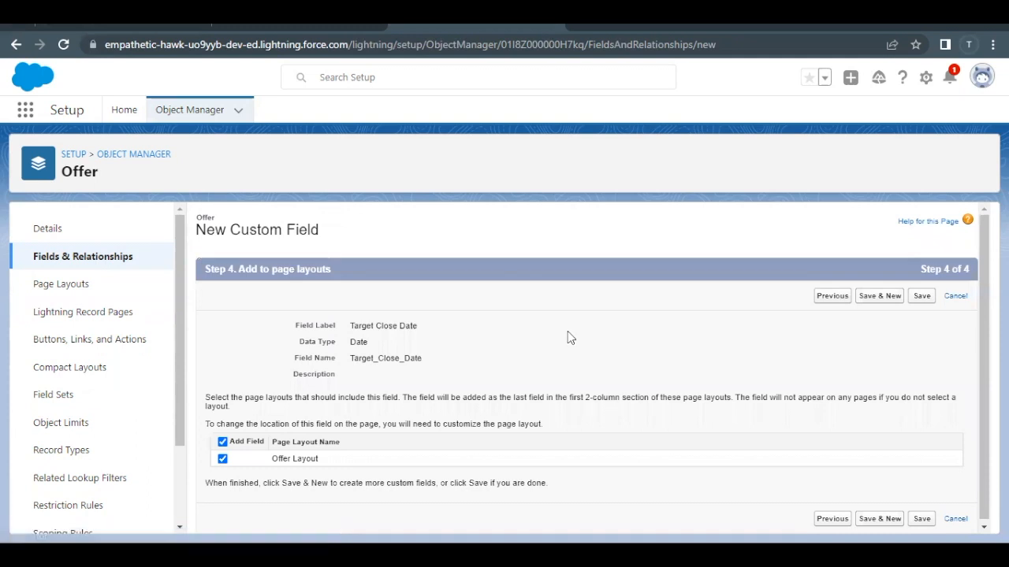
{"action": "left_click", "coordinate": [927, 297]}
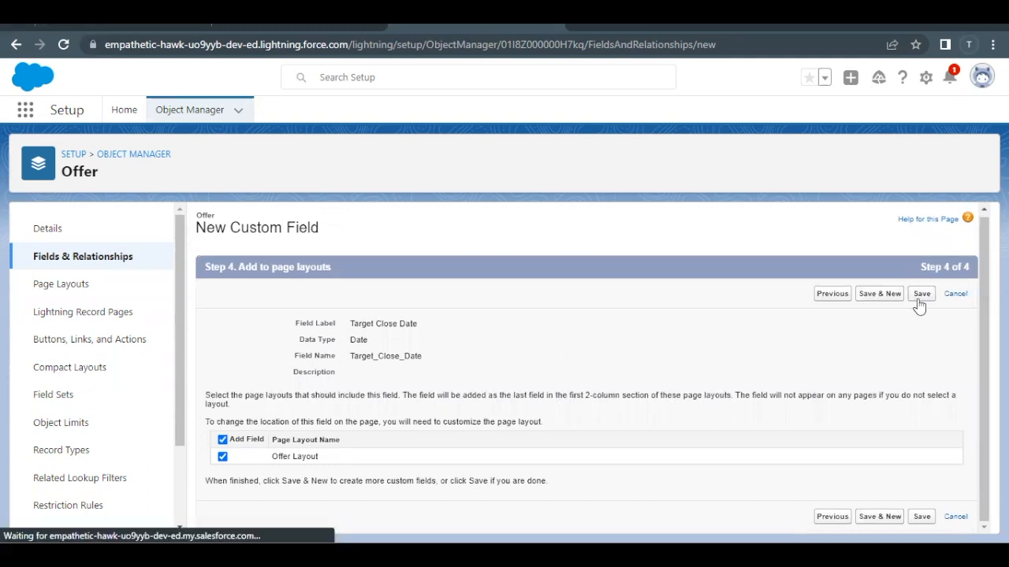
{"action": "left_click", "coordinate": [921, 293]}
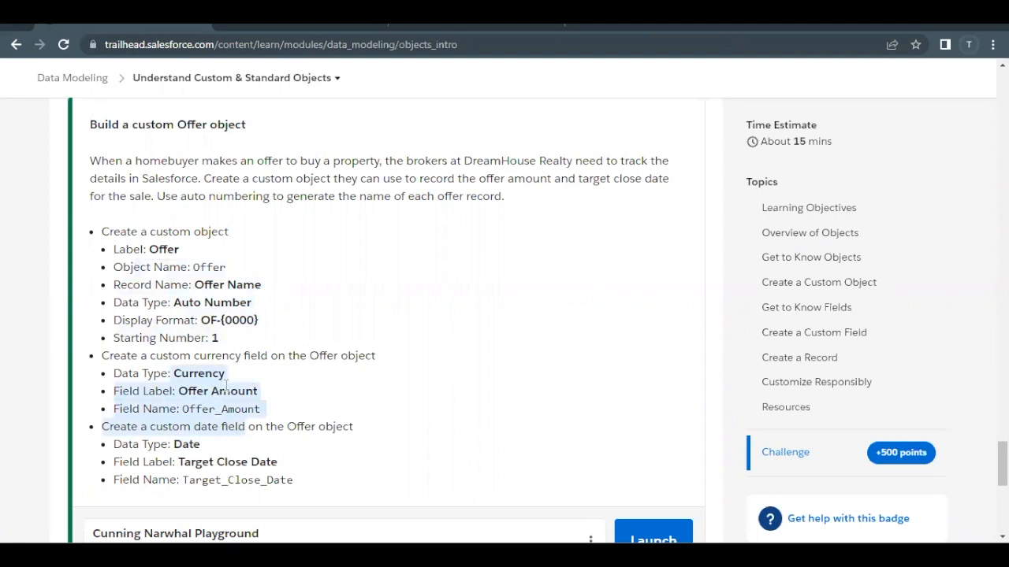
Check the Trailhead challenge and earn the +500 points Assessment Complete result
{"action": "scroll", "scroll_direction": "down", "scroll_amount": 3}
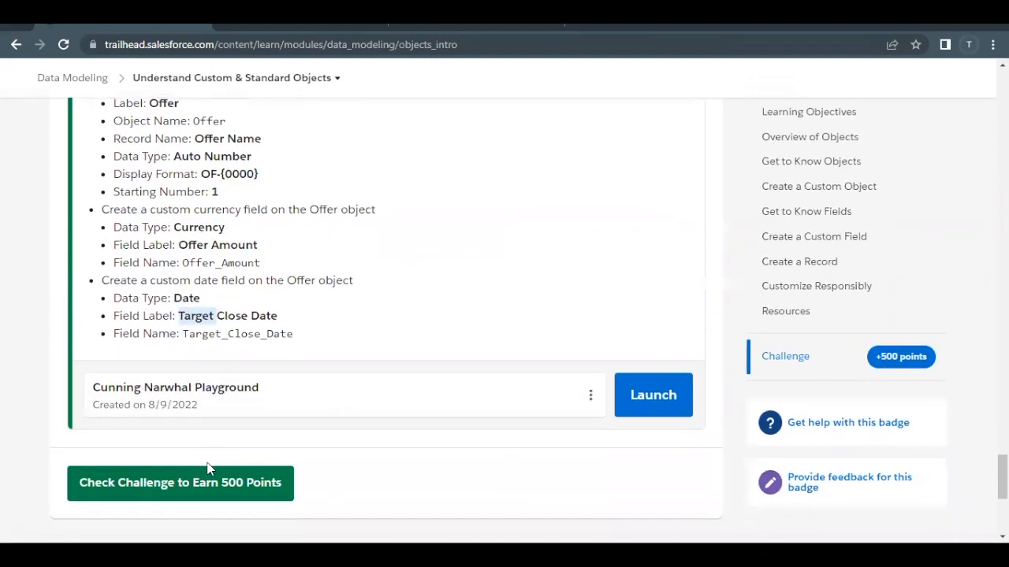
{"action": "left_click", "coordinate": [180, 482]}
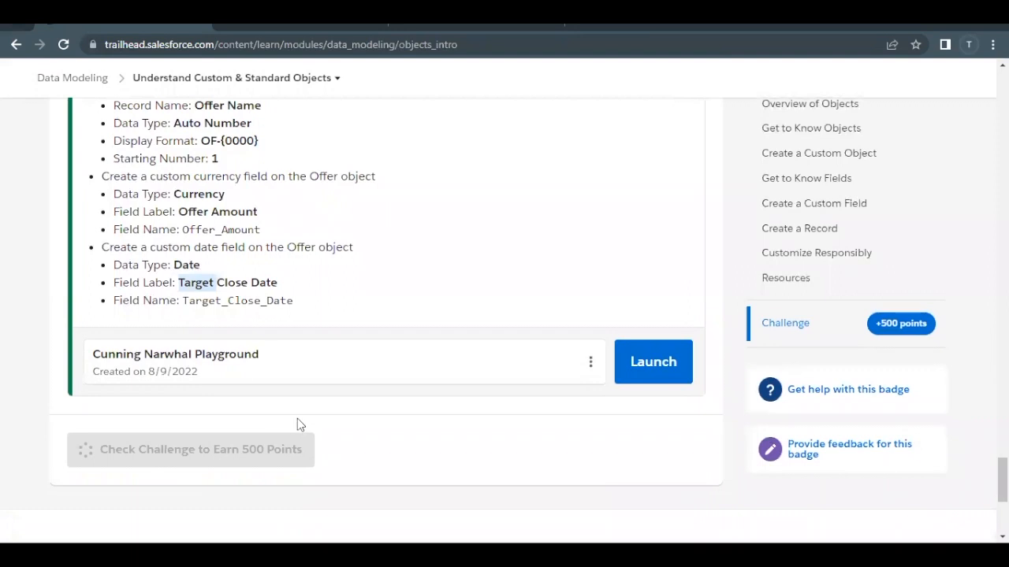
{"action": "mouse_move", "coordinate": [316, 422]}
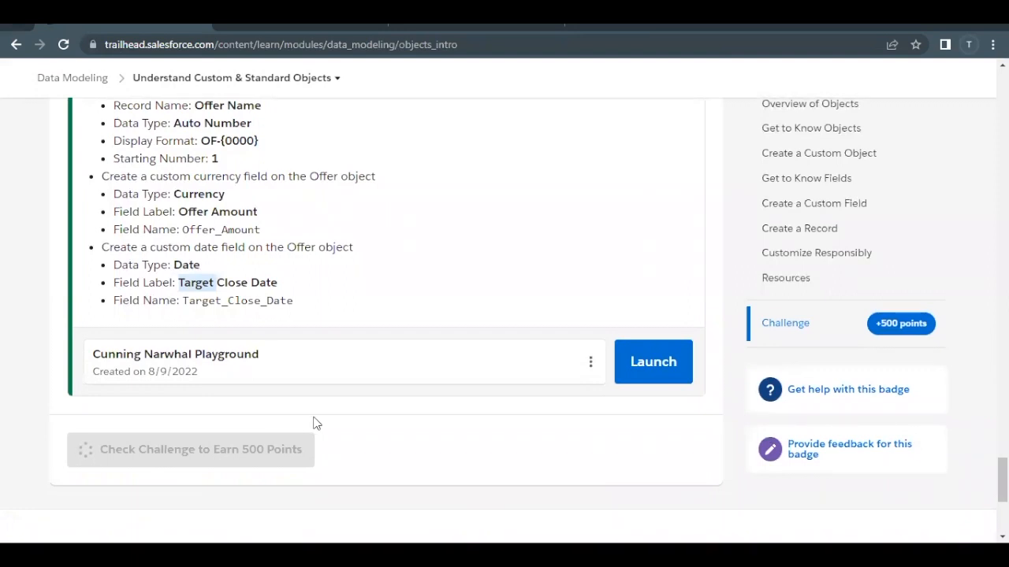
{"action": "left_click", "coordinate": [191, 449]}
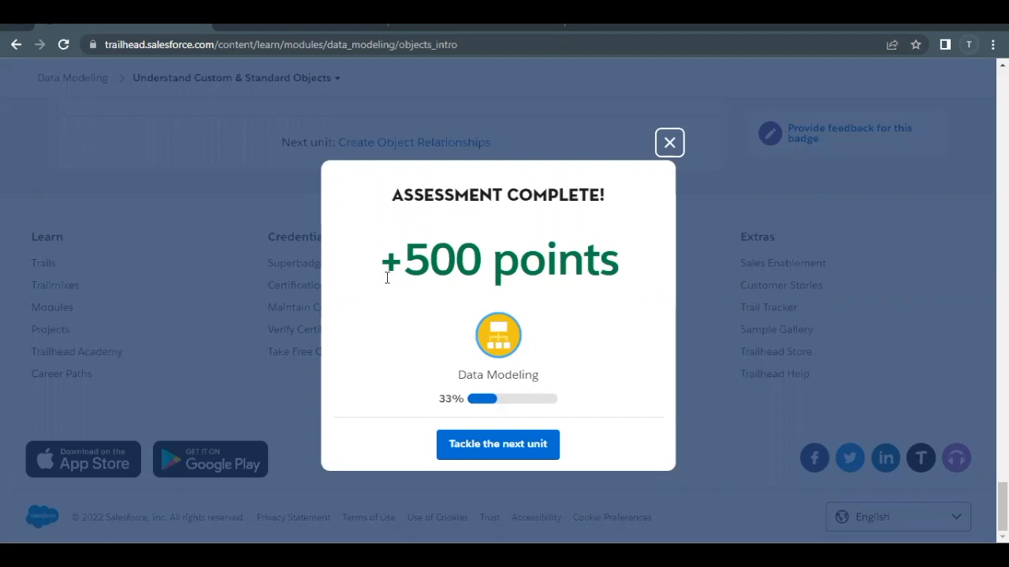
{"action": "mouse_move", "coordinate": [793, 479]}
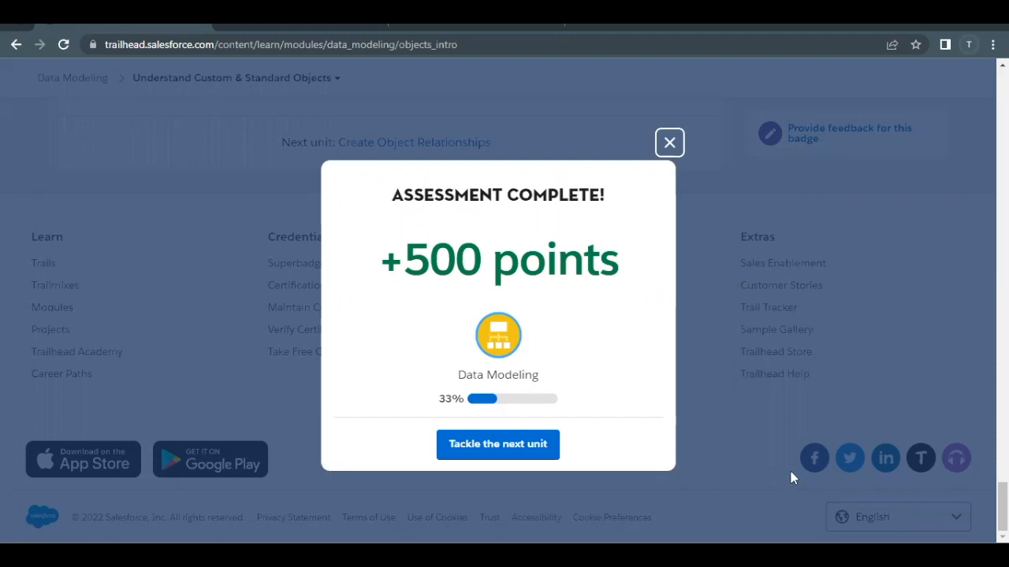